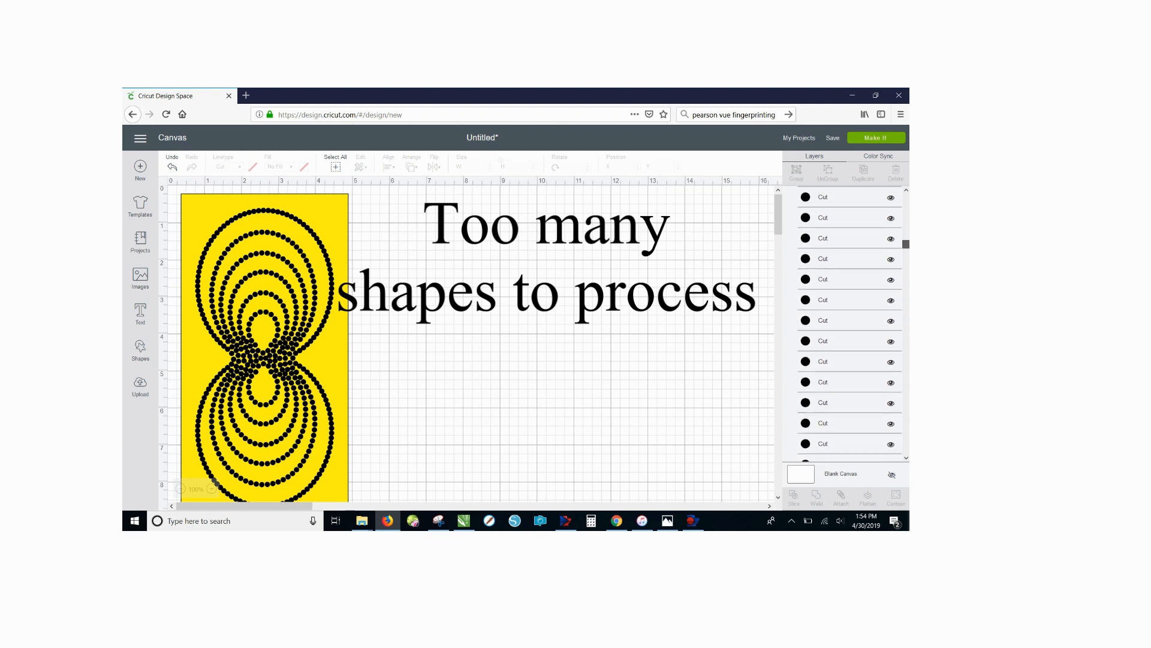
Scroll the canvas while setting aside the overcrowded ring design for a fresh project
{"action": "scroll", "scroll_direction": "down", "scroll_amount": 3}
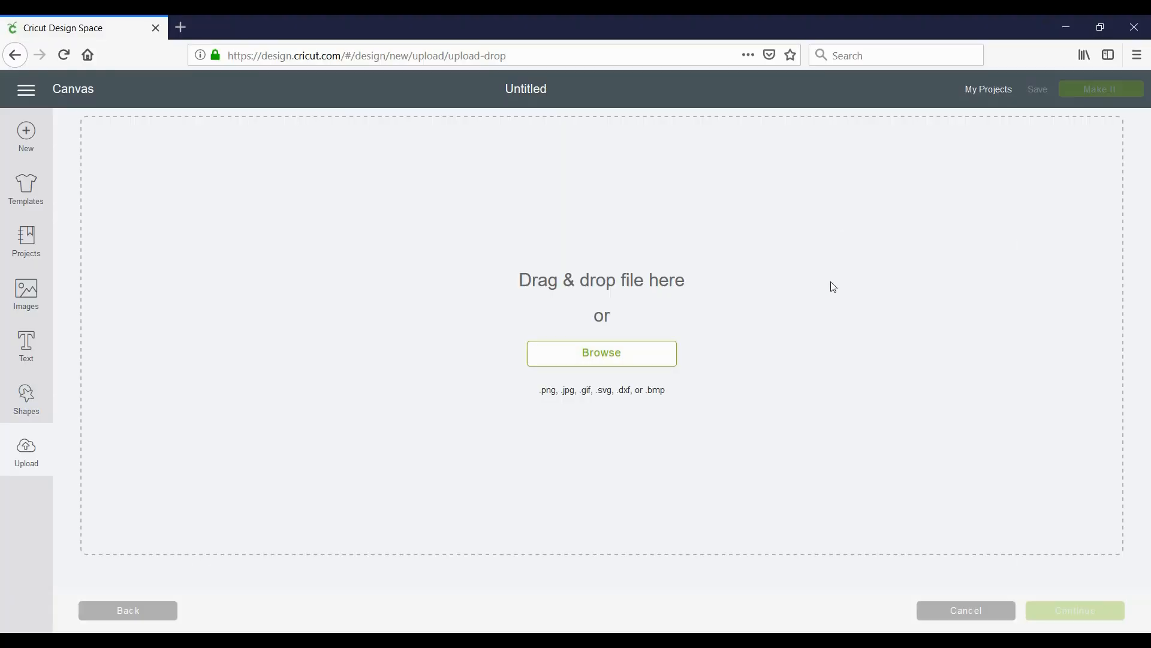
{"action": "mouse_move", "coordinate": [329, 242]}
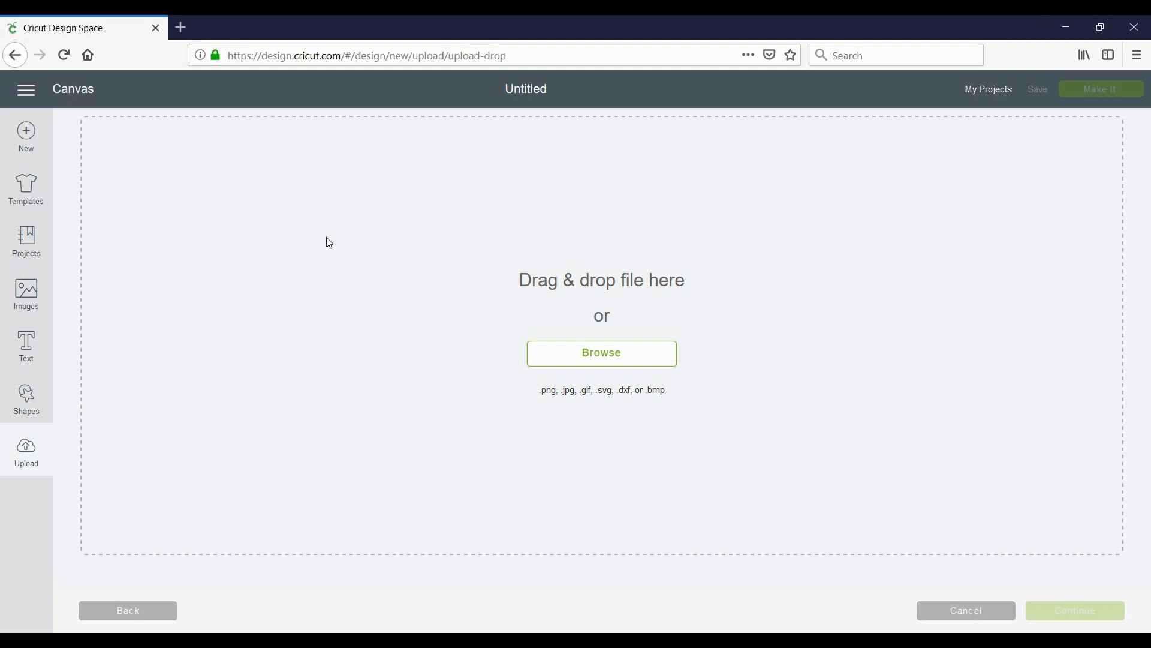
{"action": "mouse_move", "coordinate": [339, 266]}
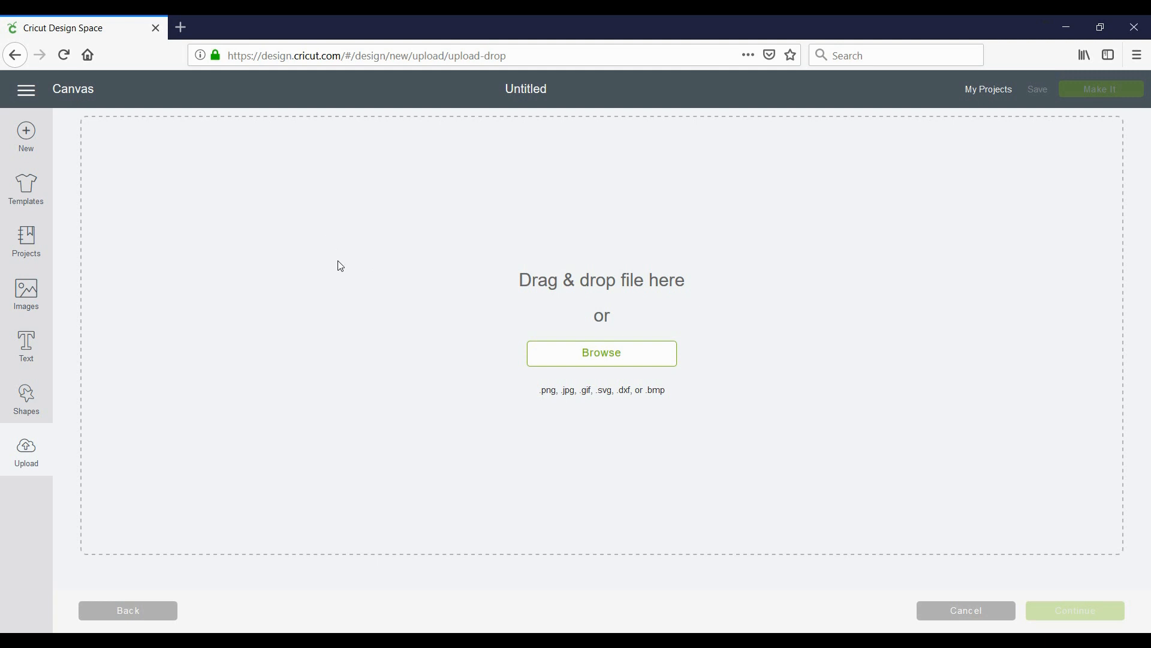
{"action": "mouse_move", "coordinate": [161, 243]}
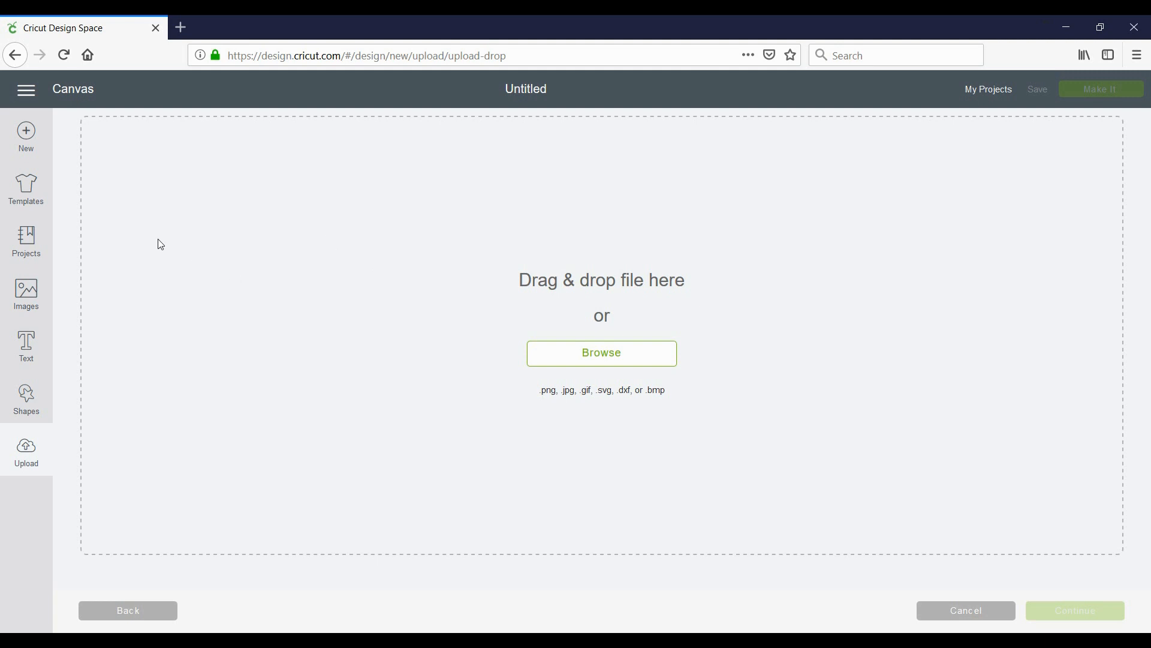
{"action": "left_click", "coordinate": [25, 131]}
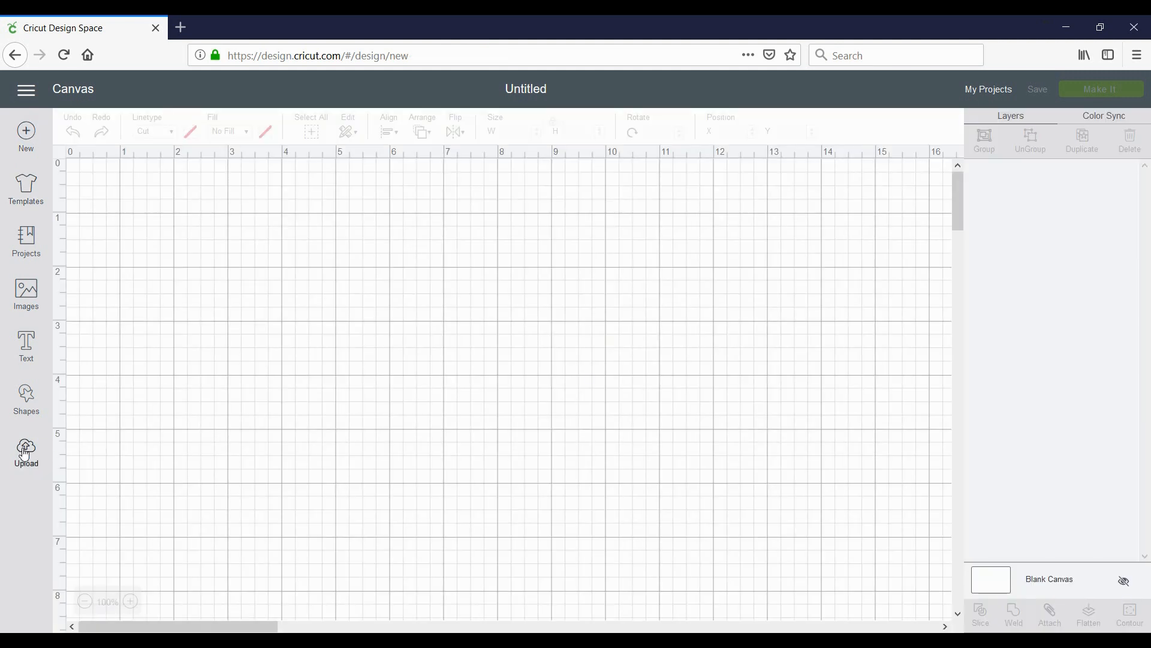
{"action": "left_click", "coordinate": [25, 452]}
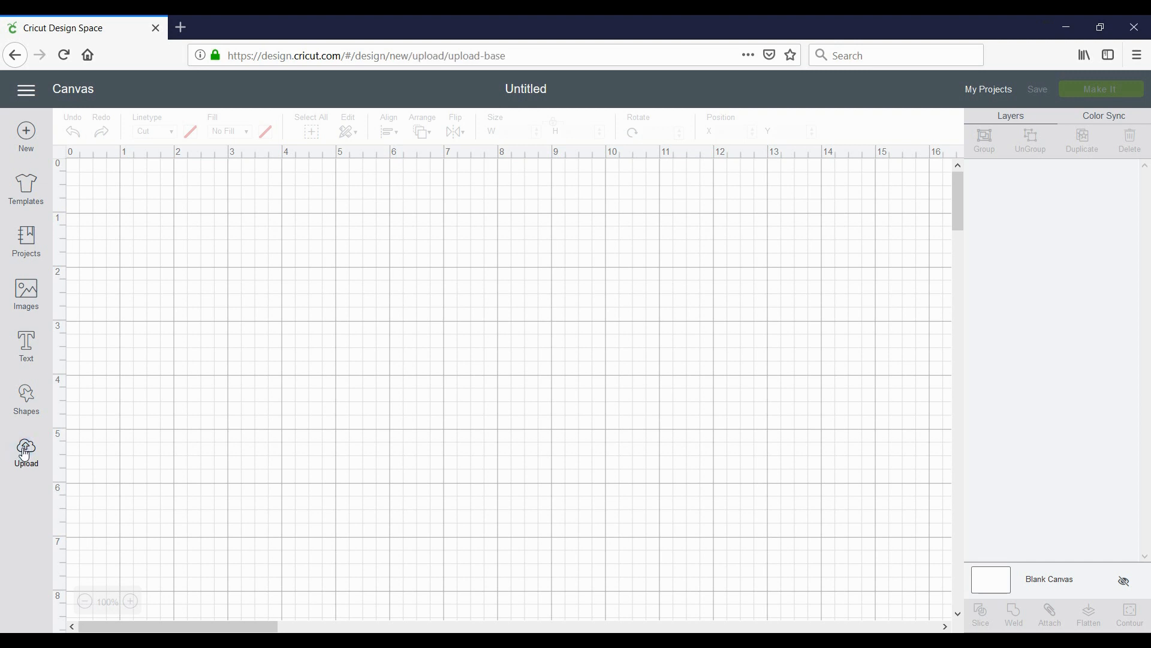
{"action": "left_click", "coordinate": [25, 448]}
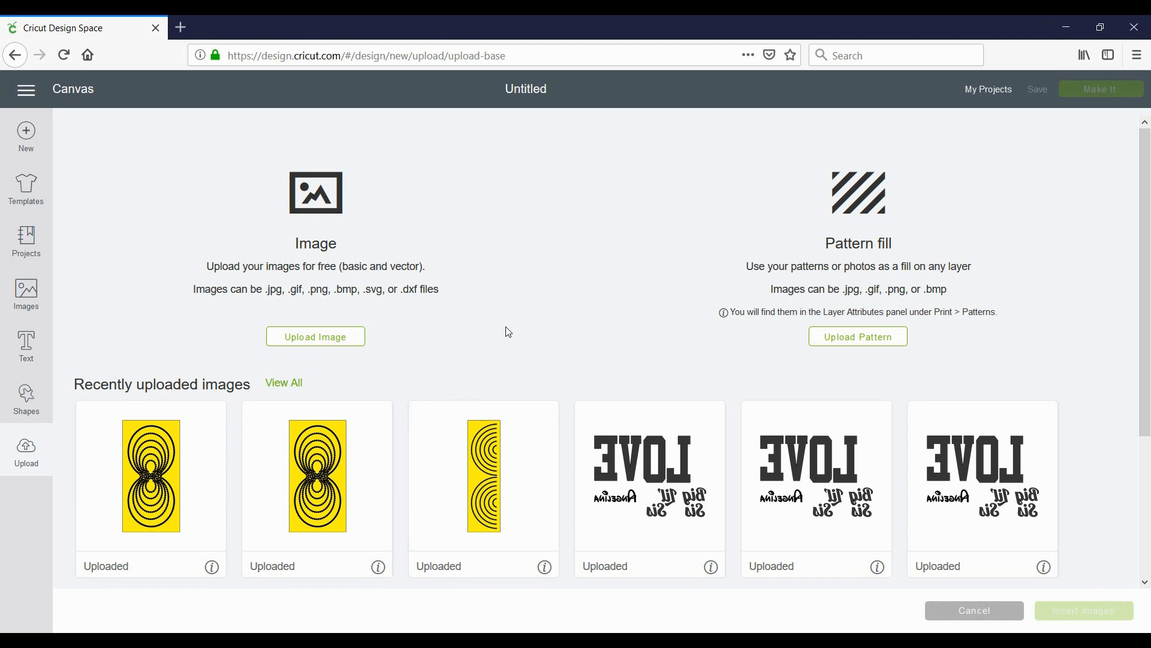
{"action": "mouse_move", "coordinate": [349, 345]}
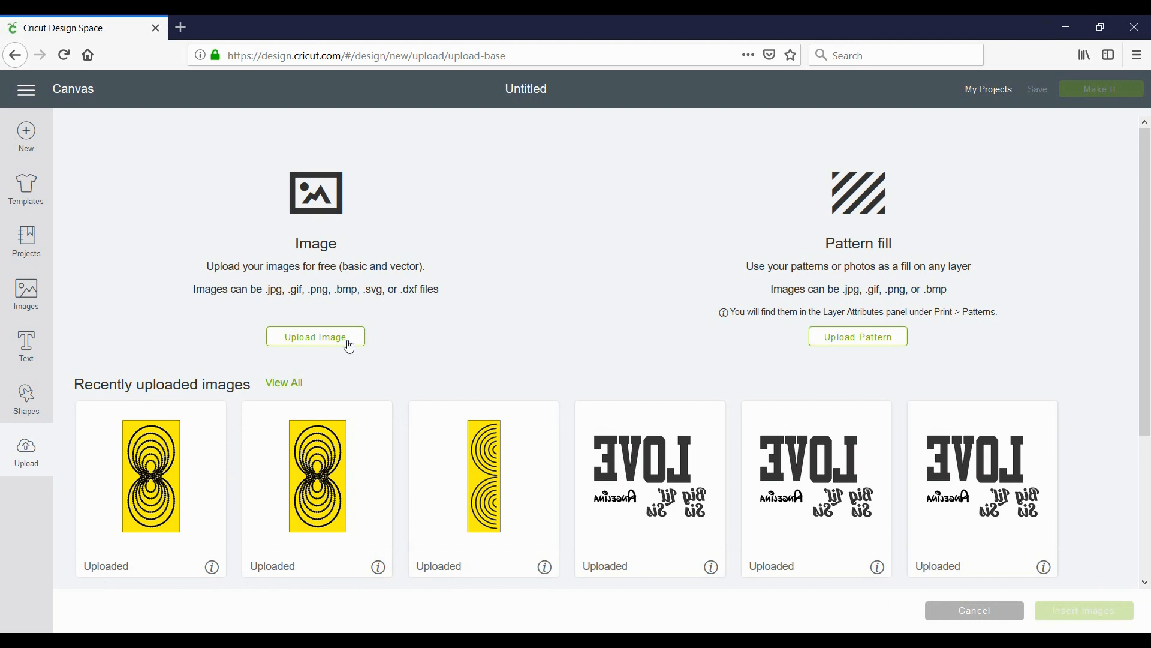
{"action": "left_click", "coordinate": [316, 336]}
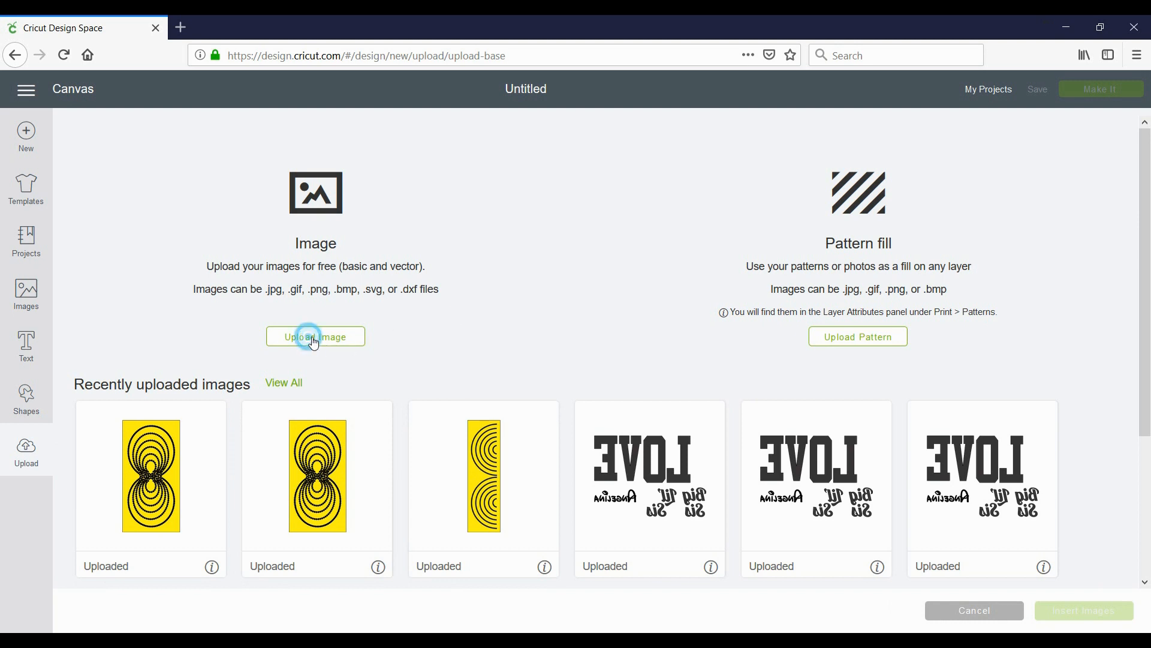
{"action": "left_click", "coordinate": [316, 336]}
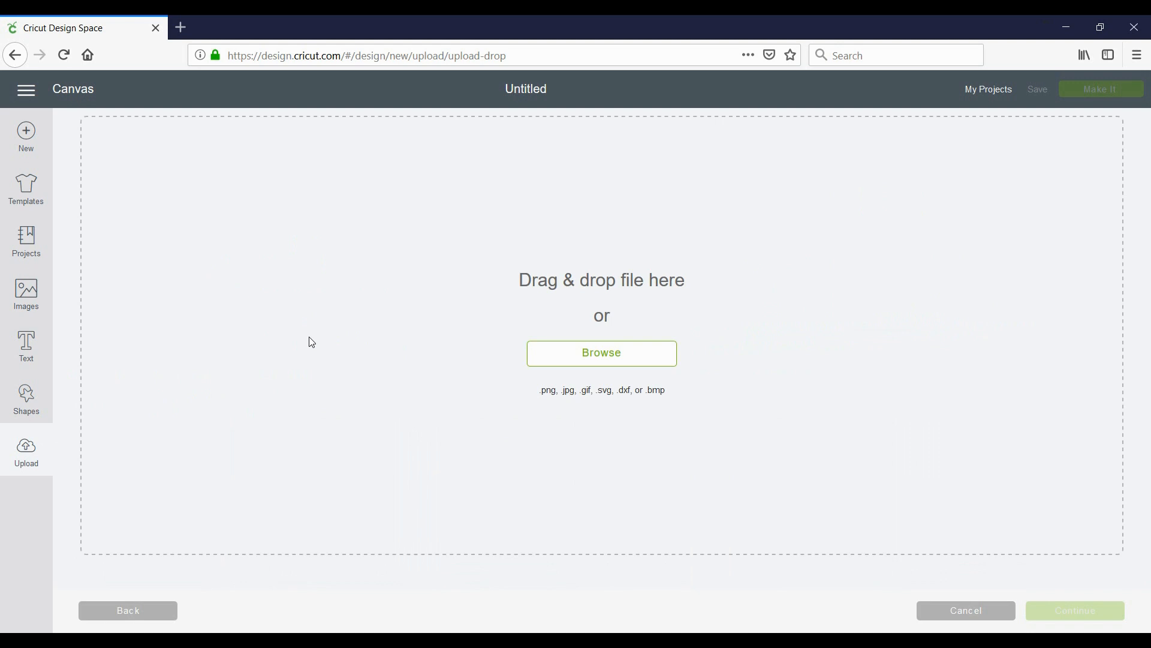
{"action": "left_click", "coordinate": [601, 352]}
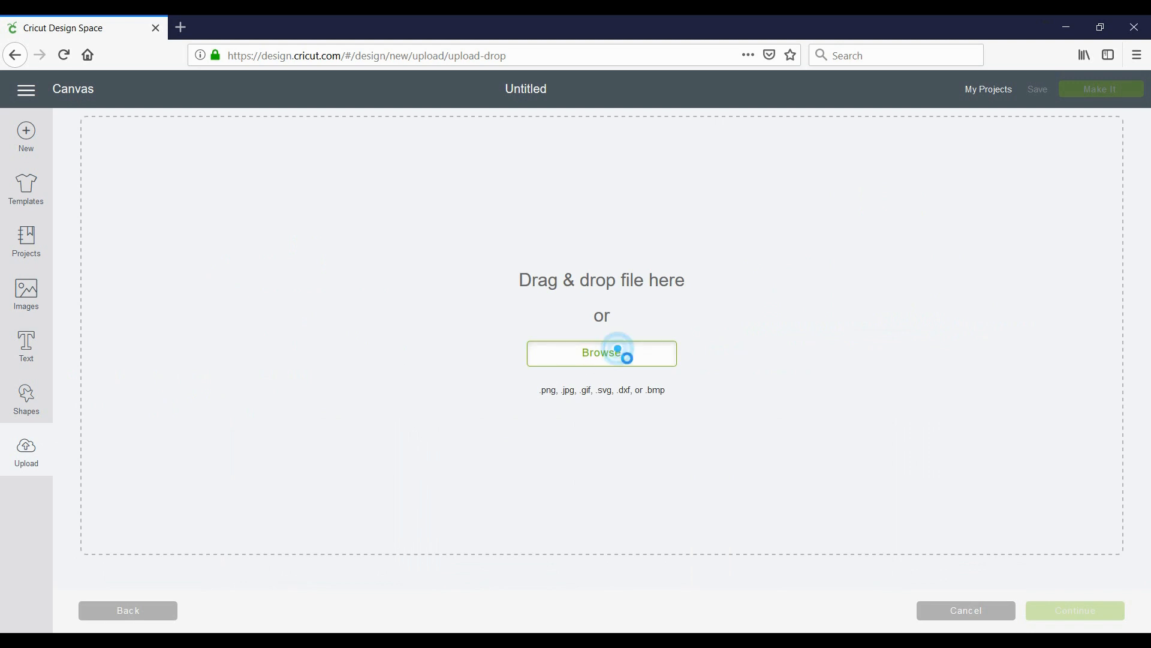
Browse up to rhinestonedownloads and into the 325-scatter folder in the file picker
{"action": "left_click", "coordinate": [601, 353]}
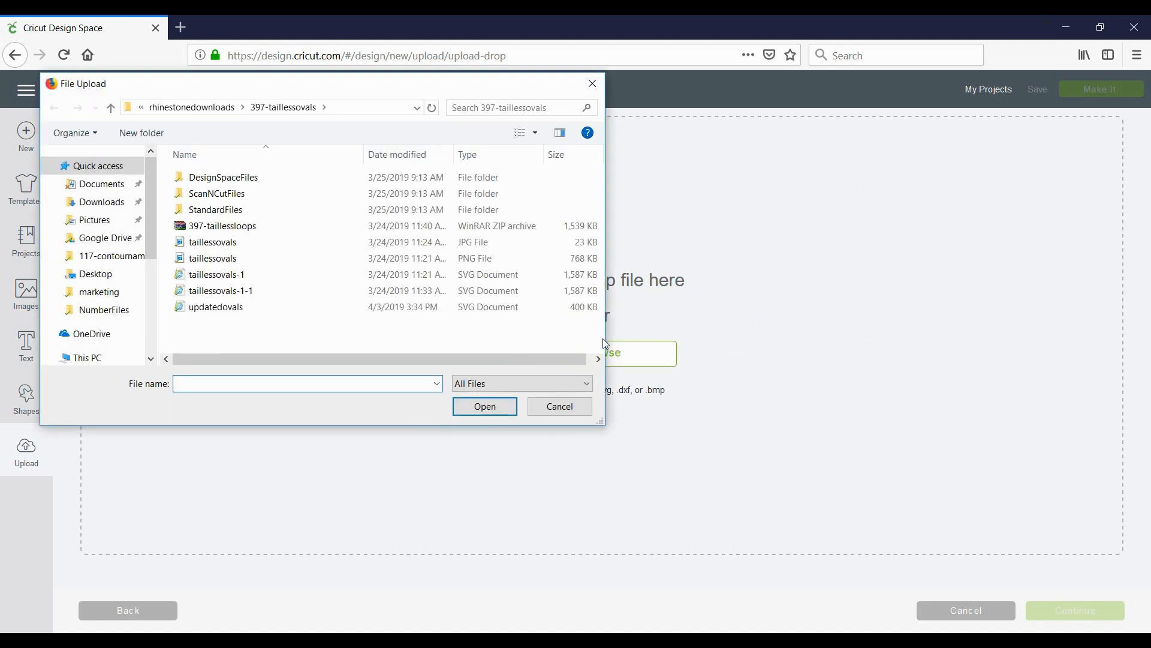
{"action": "left_click", "coordinate": [191, 106]}
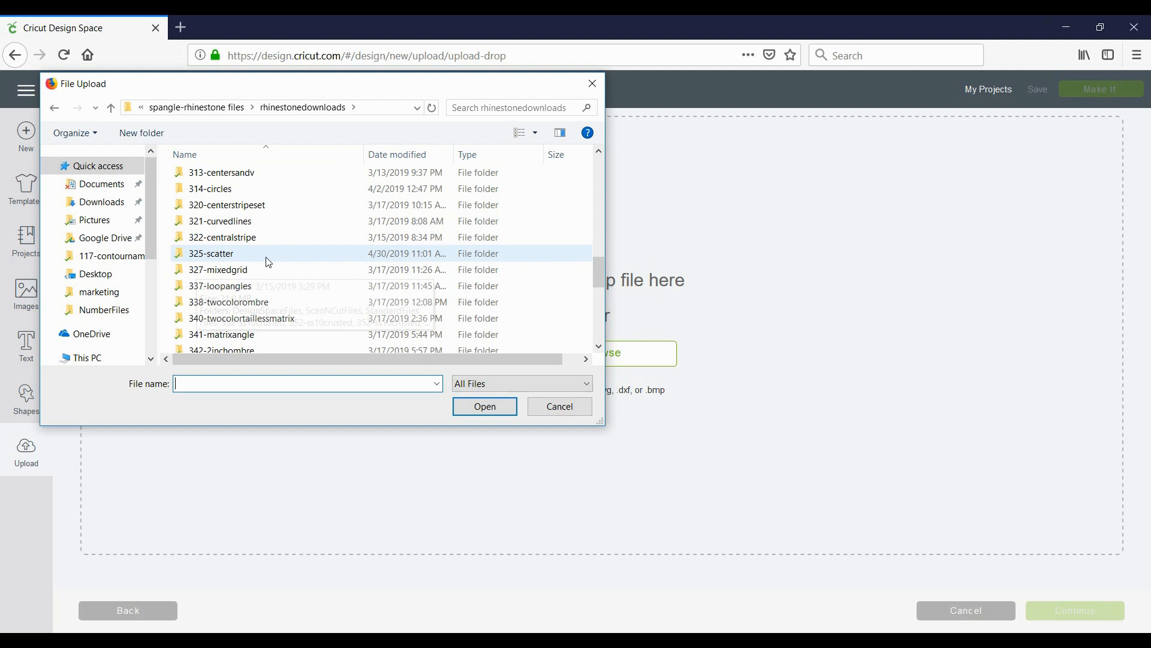
{"action": "mouse_move", "coordinate": [236, 254]}
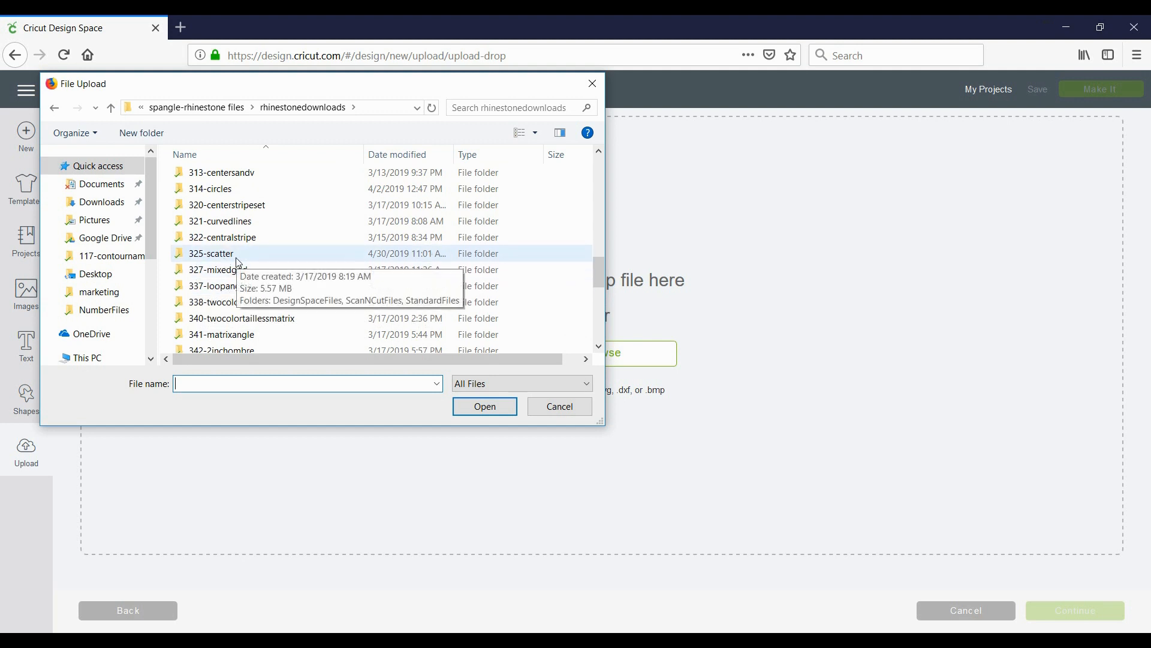
{"action": "double_click", "coordinate": [211, 253]}
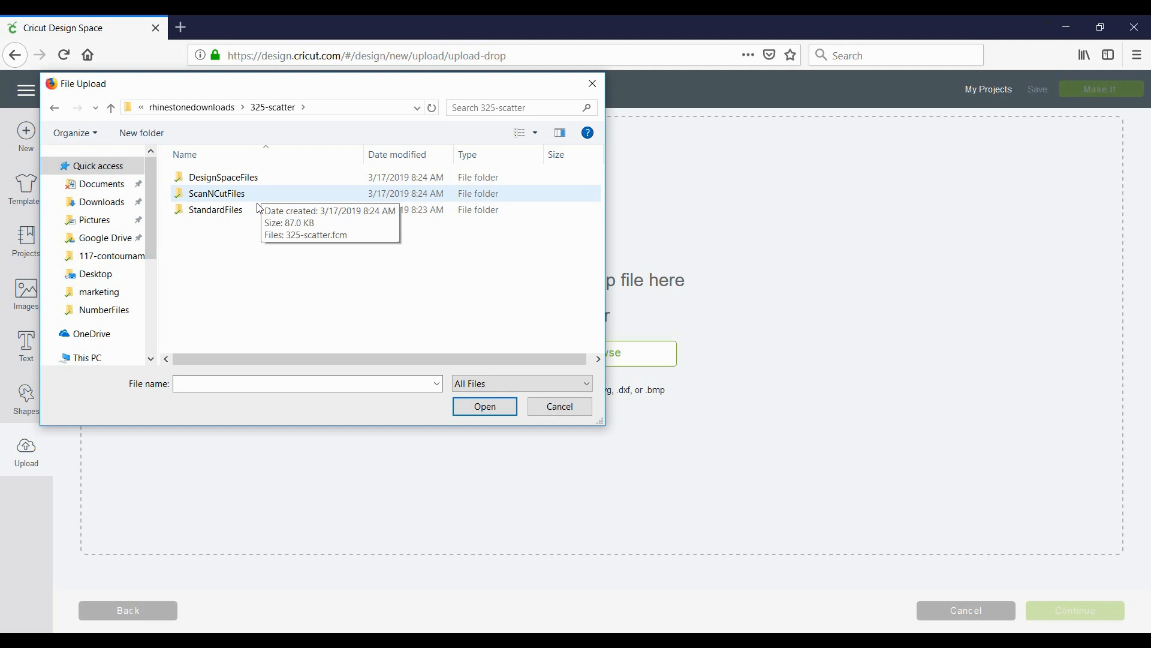
{"action": "mouse_move", "coordinate": [214, 209]}
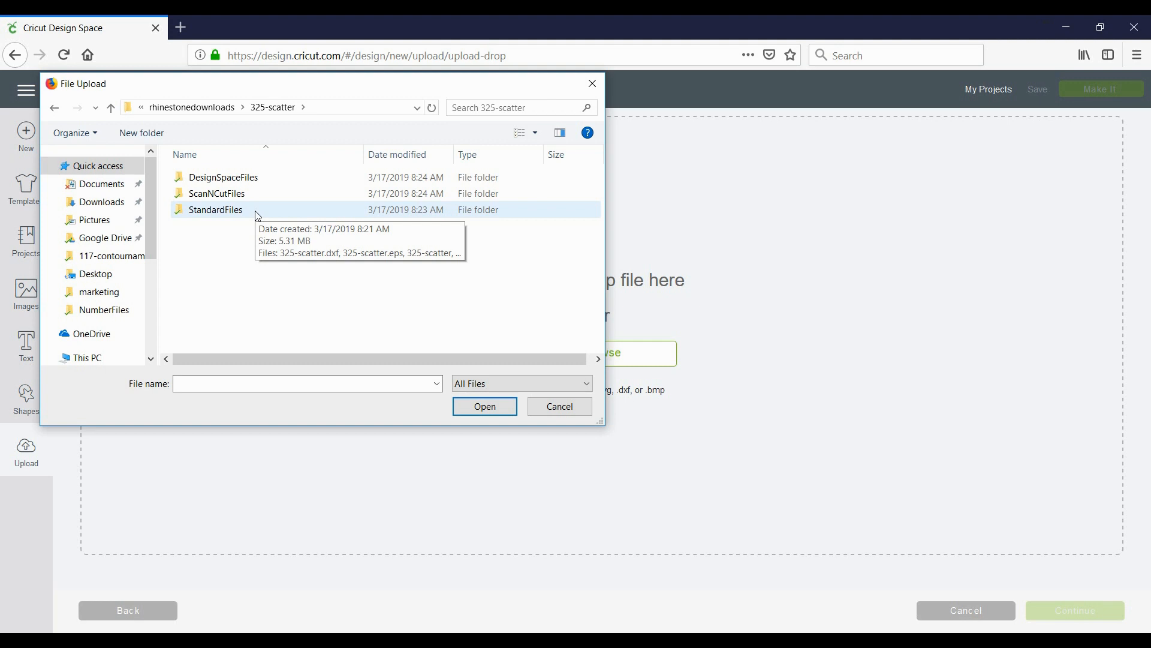
{"action": "double_click", "coordinate": [215, 209]}
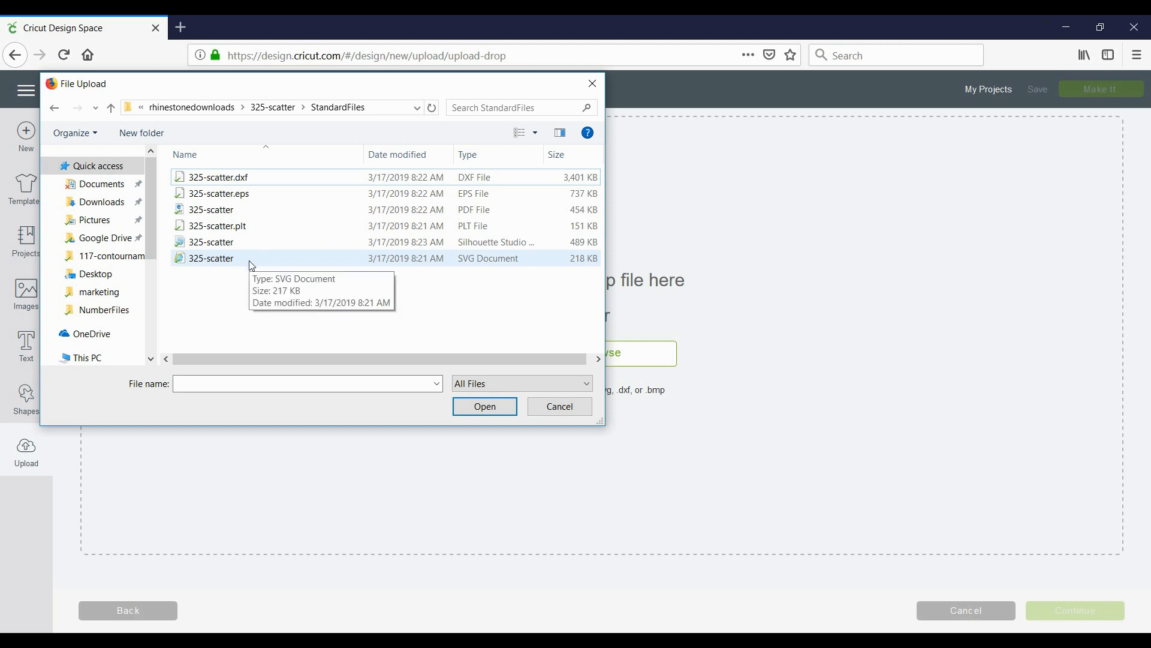
{"action": "mouse_move", "coordinate": [470, 273]}
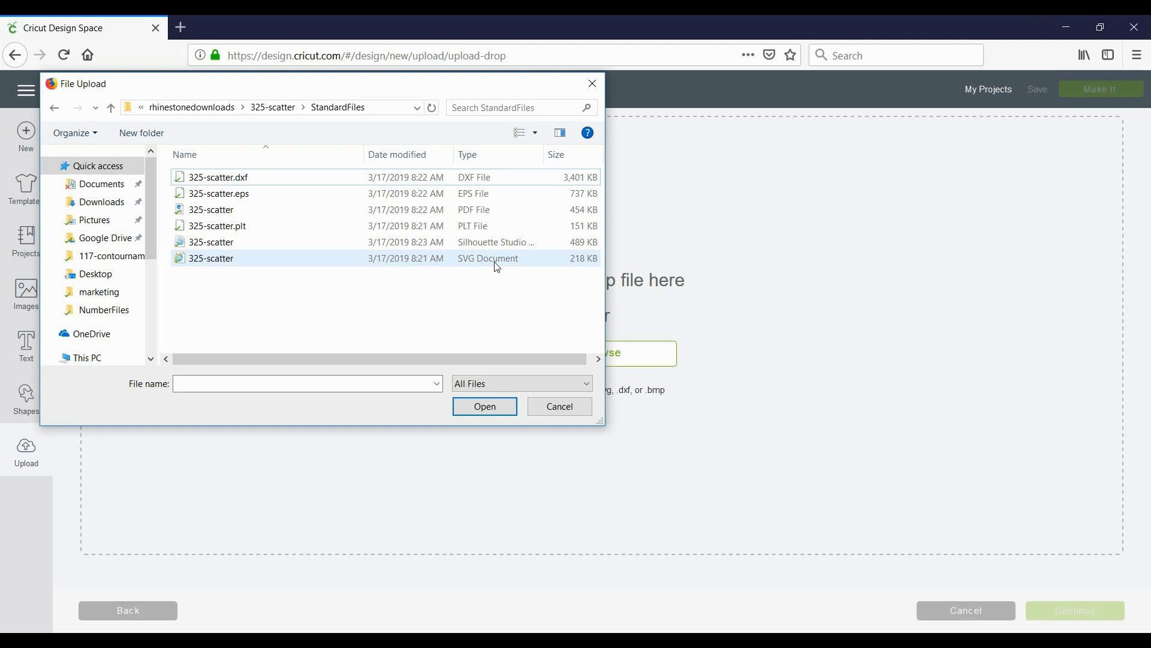
{"action": "mouse_move", "coordinate": [488, 266]}
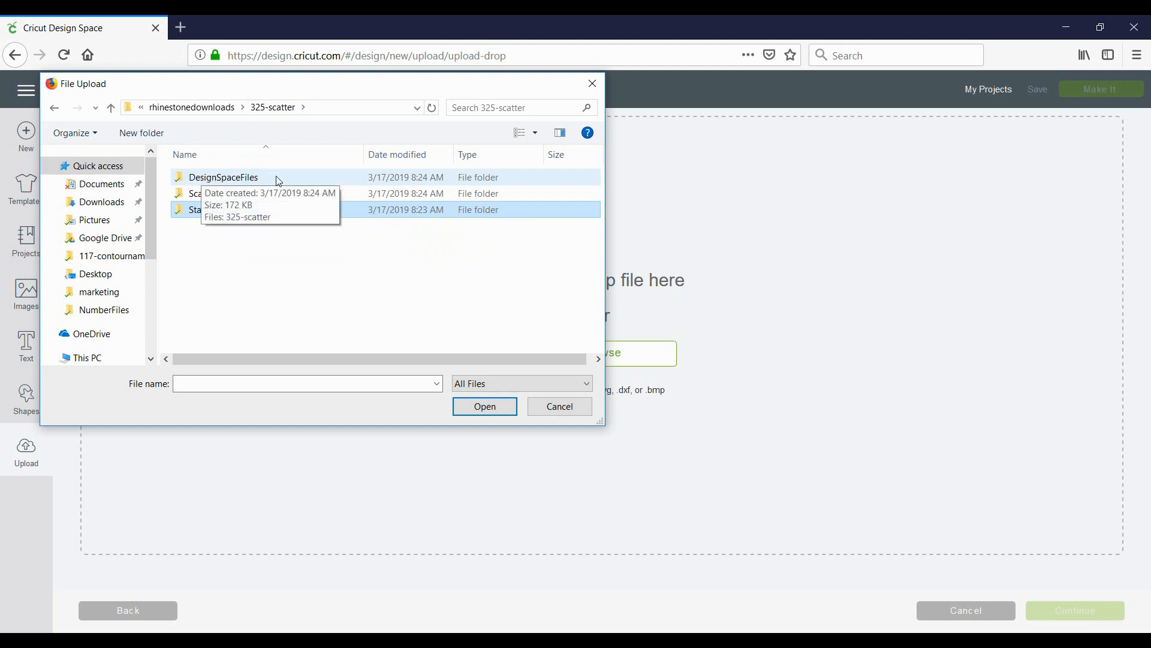
Choose 325-scatter.svg from the DesignSpaceFiles folder as the upload image
{"action": "double_click", "coordinate": [223, 178]}
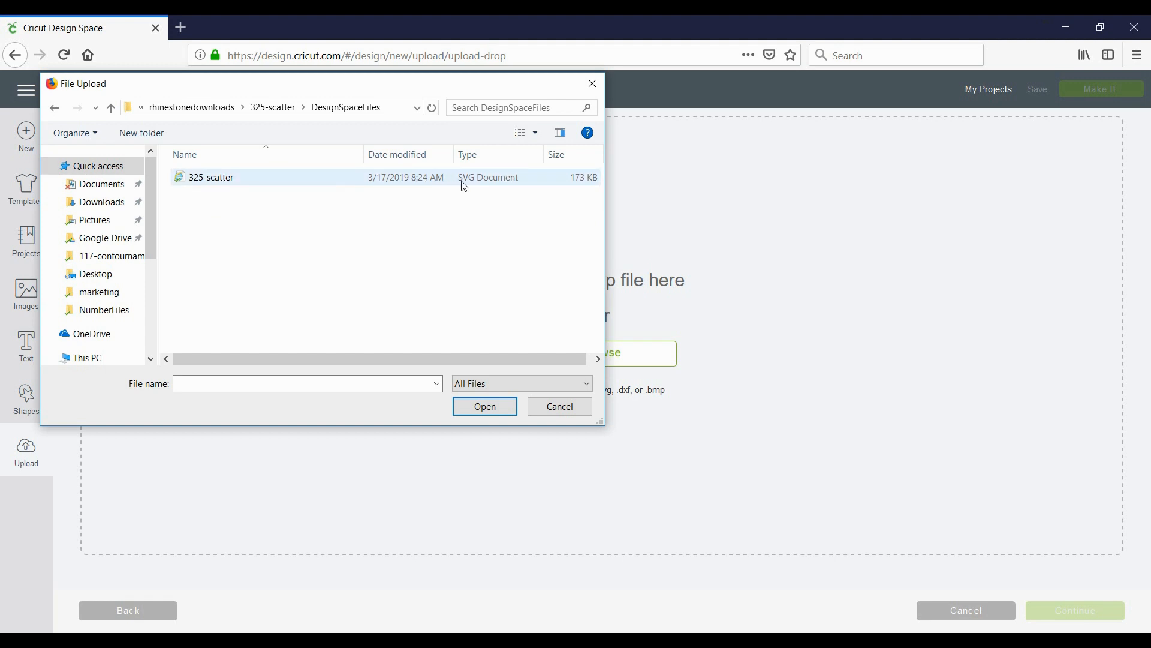
{"action": "mouse_move", "coordinate": [296, 182]}
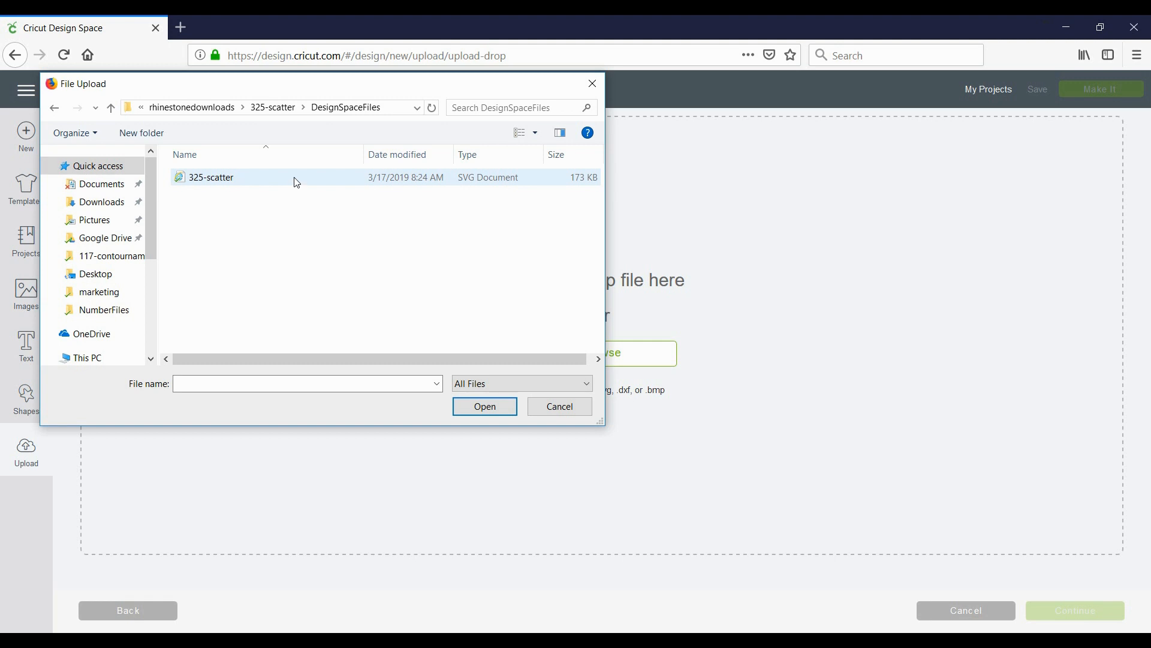
{"action": "left_click", "coordinate": [211, 178]}
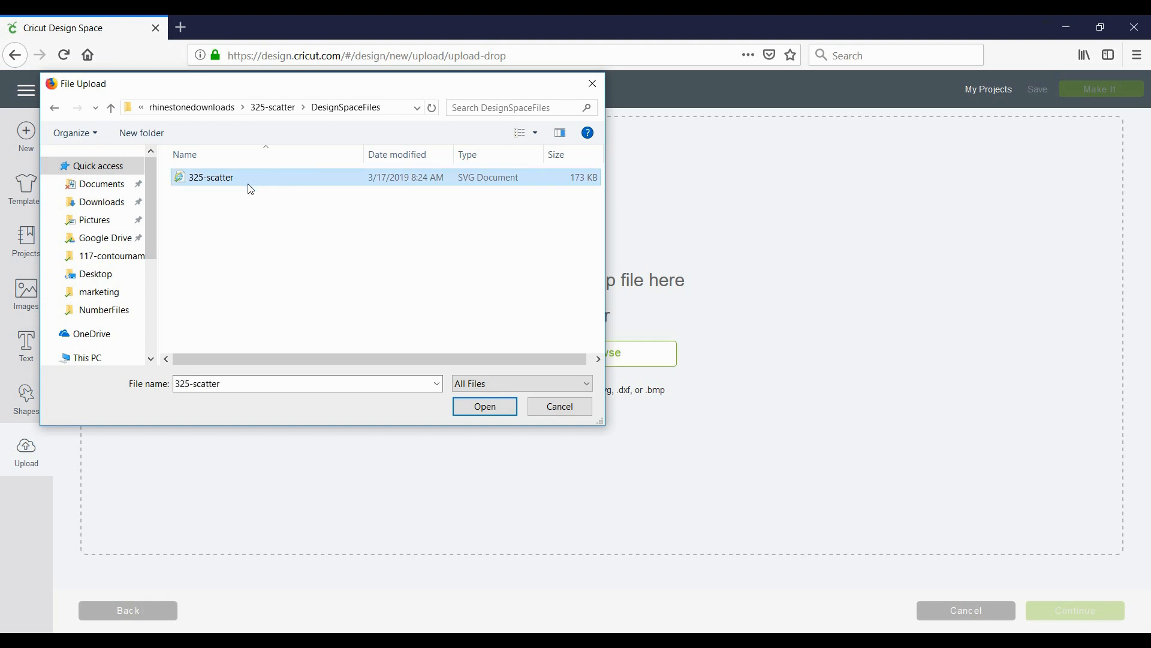
{"action": "left_click", "coordinate": [484, 407]}
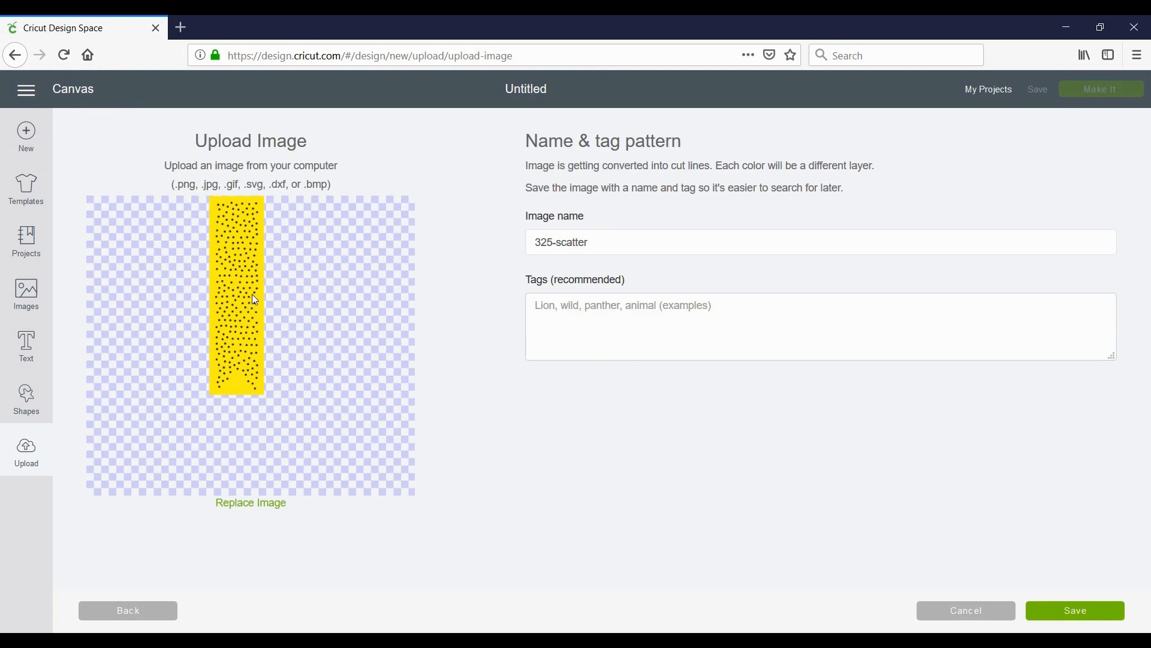
{"action": "mouse_move", "coordinate": [617, 289]}
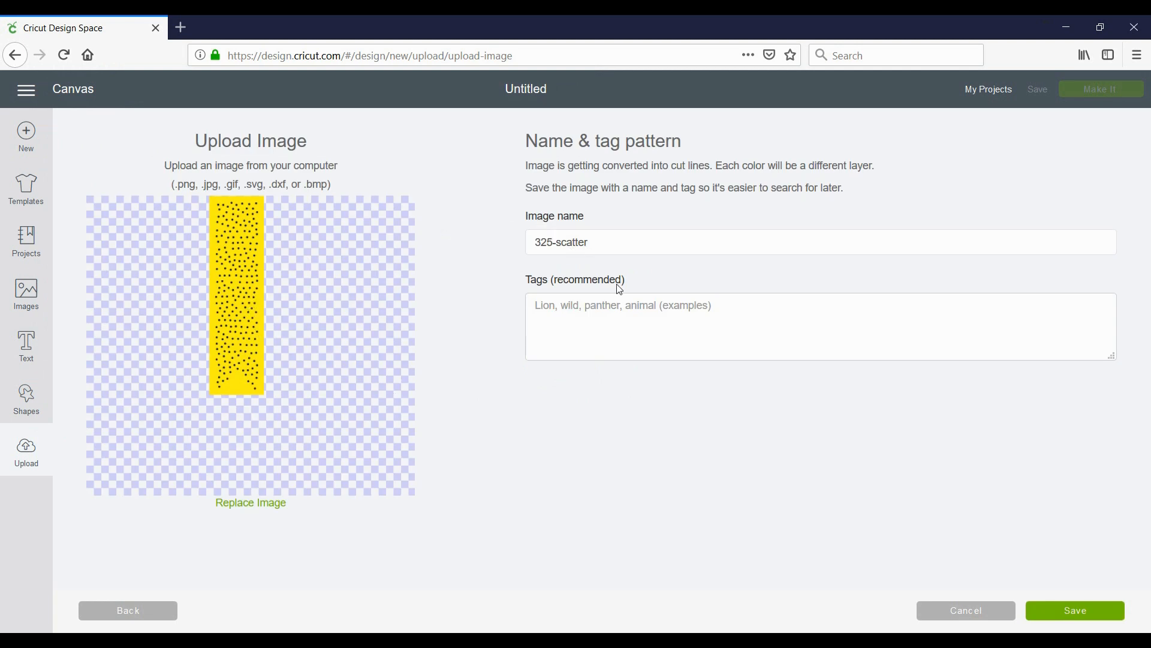
Save the uploaded image under the name 325-scatter into recently uploaded images
{"action": "left_click", "coordinate": [1074, 611]}
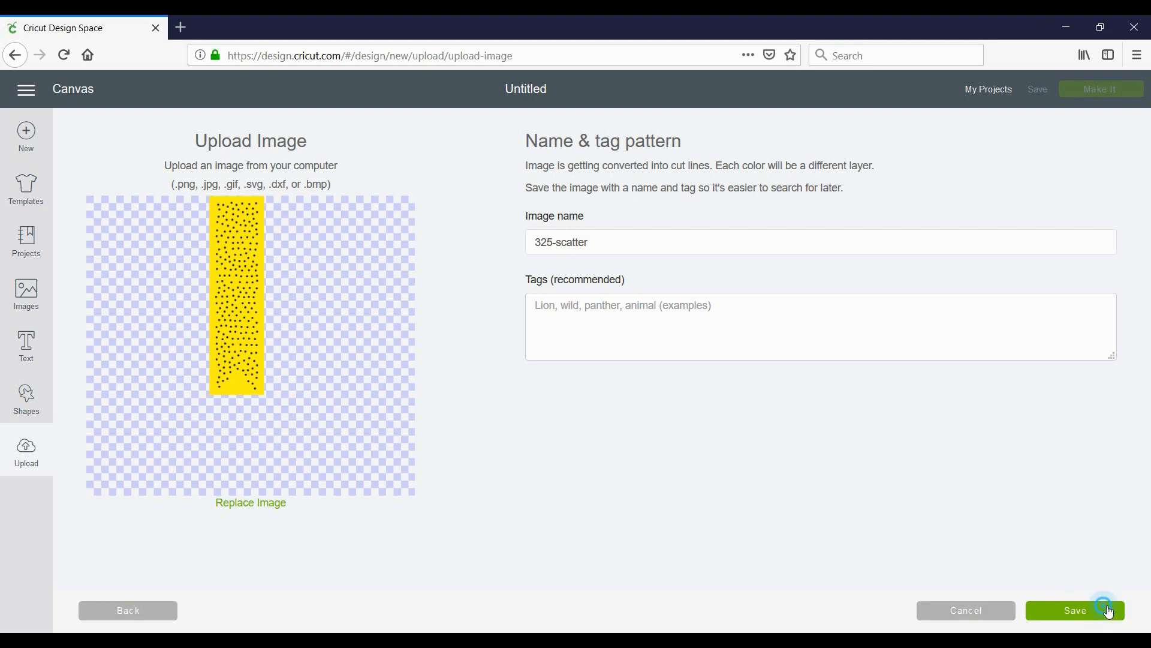
{"action": "left_click", "coordinate": [1075, 611]}
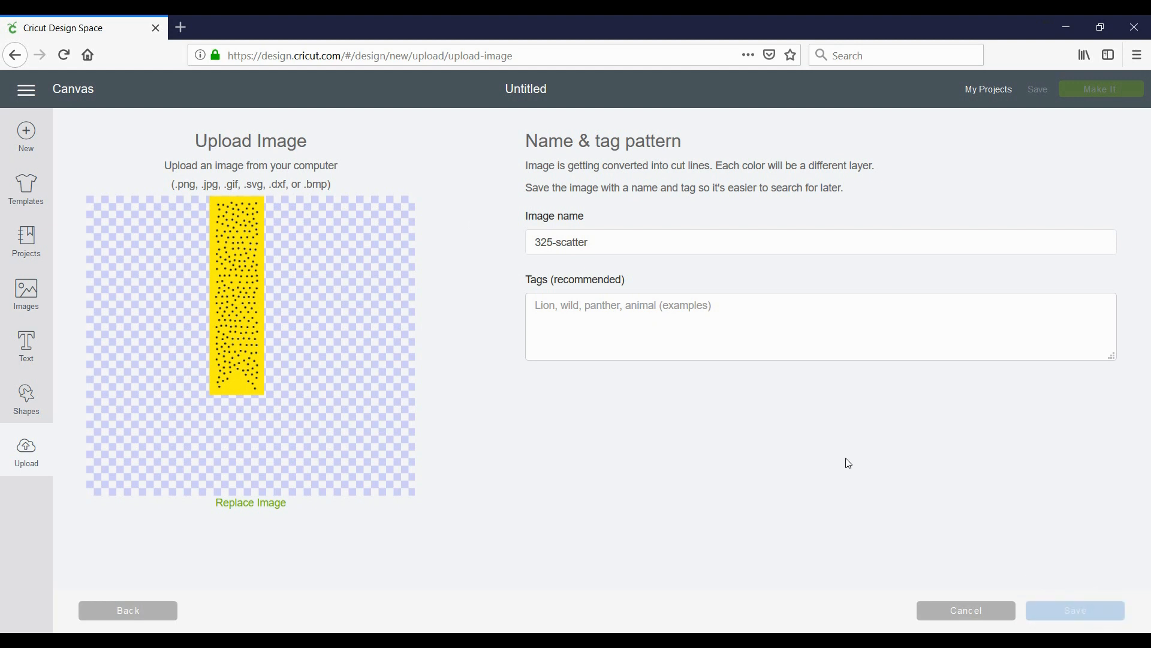
{"action": "mouse_move", "coordinate": [769, 439]}
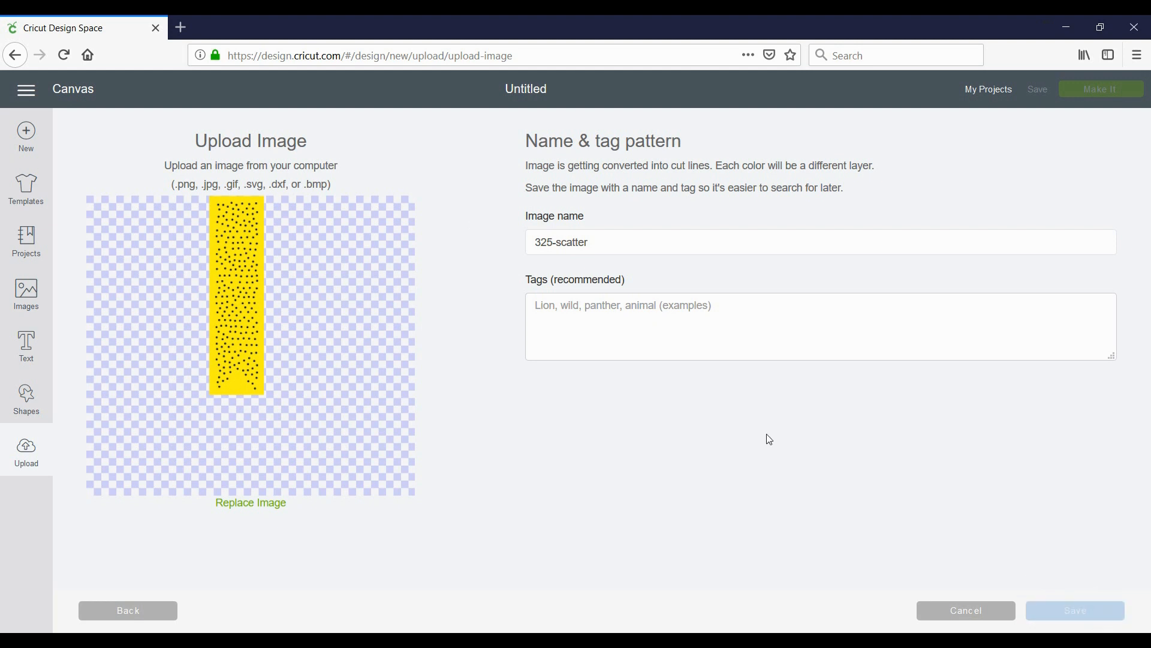
{"action": "left_click", "coordinate": [1074, 610]}
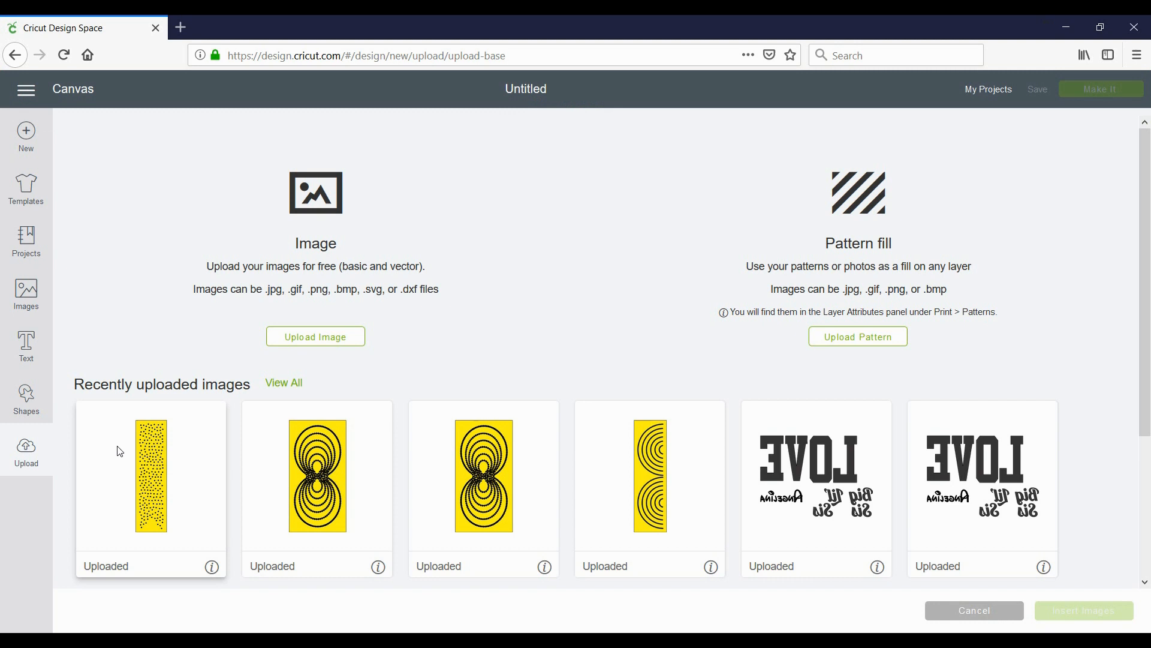
Insert the newly uploaded 325-scatter image onto the canvas
{"action": "left_click", "coordinate": [151, 474]}
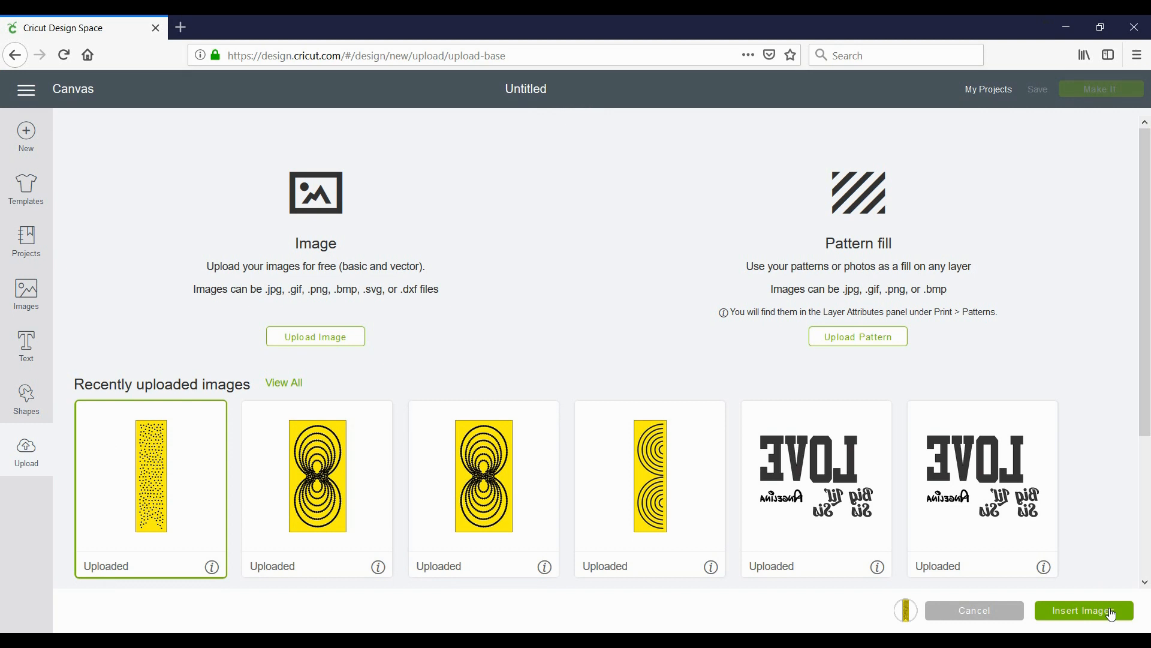
{"action": "left_click", "coordinate": [1084, 611]}
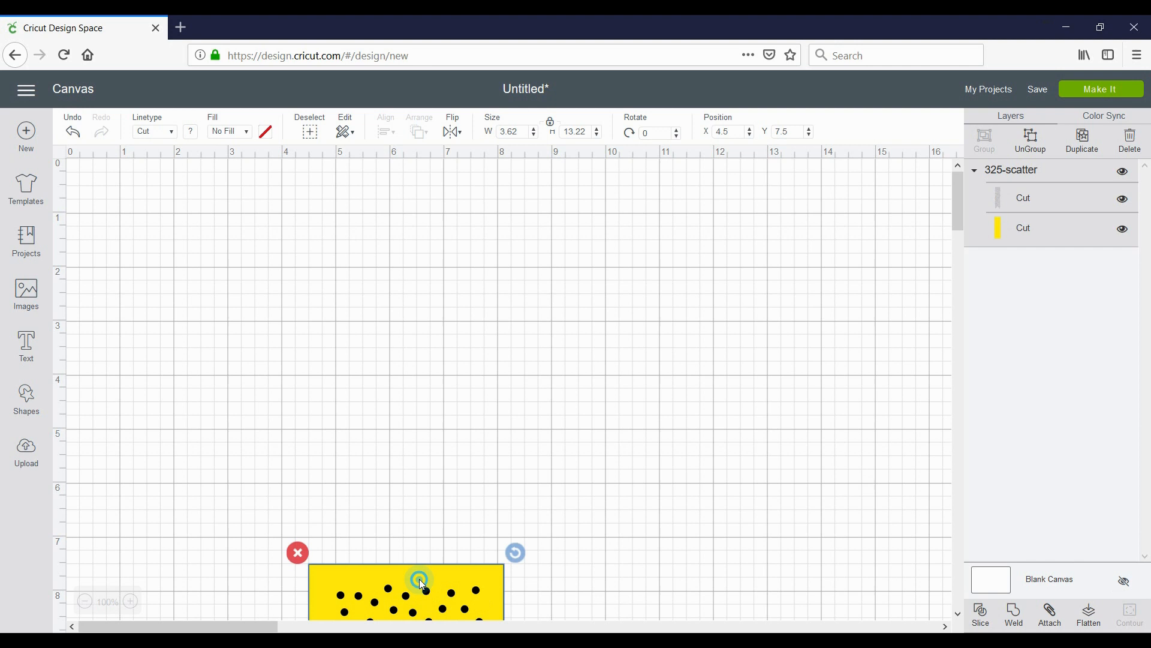
{"action": "left_click_drag", "start_coordinate": [418, 581], "coordinate": [213, 374]}
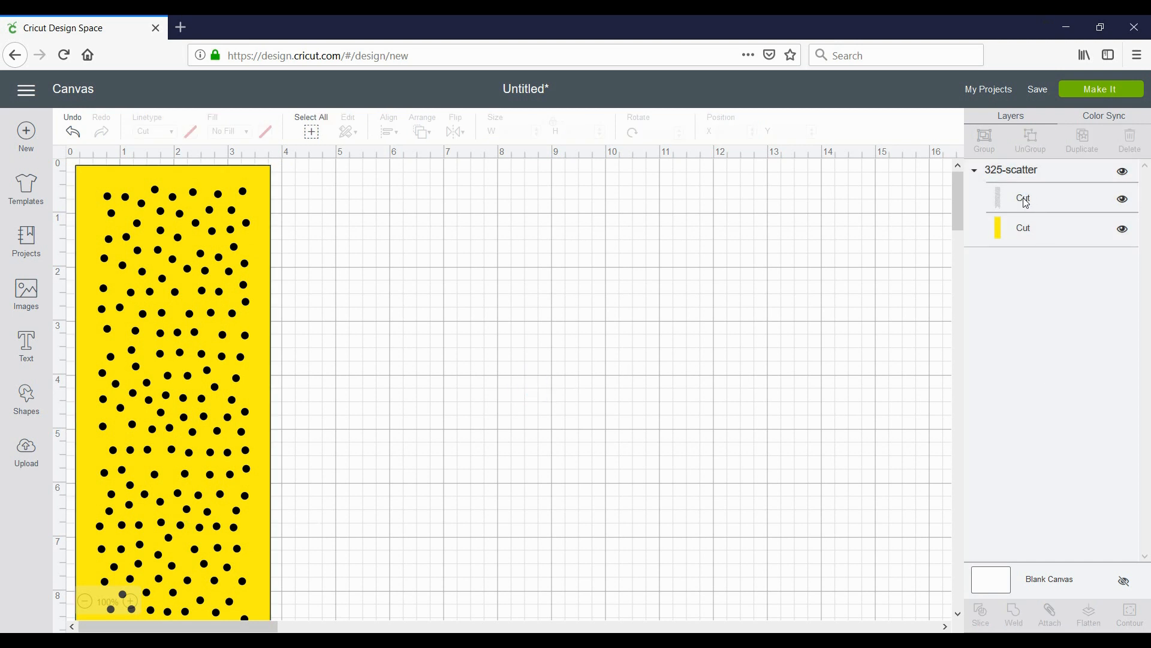
{"action": "mouse_move", "coordinate": [1023, 204]}
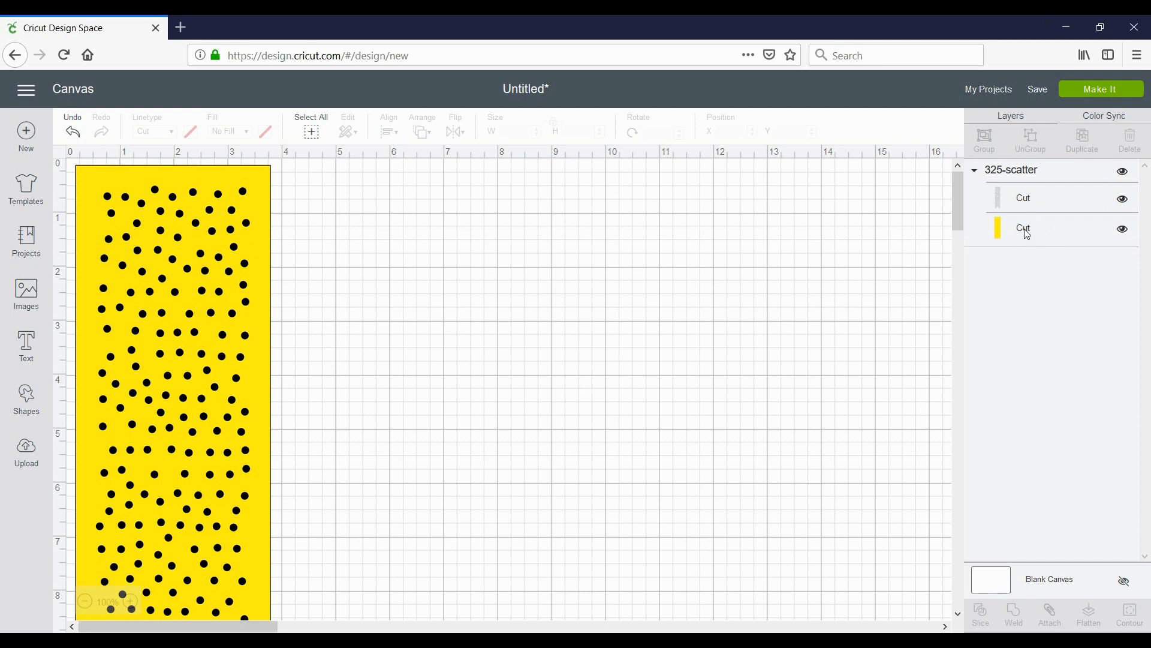
{"action": "mouse_move", "coordinate": [320, 208]}
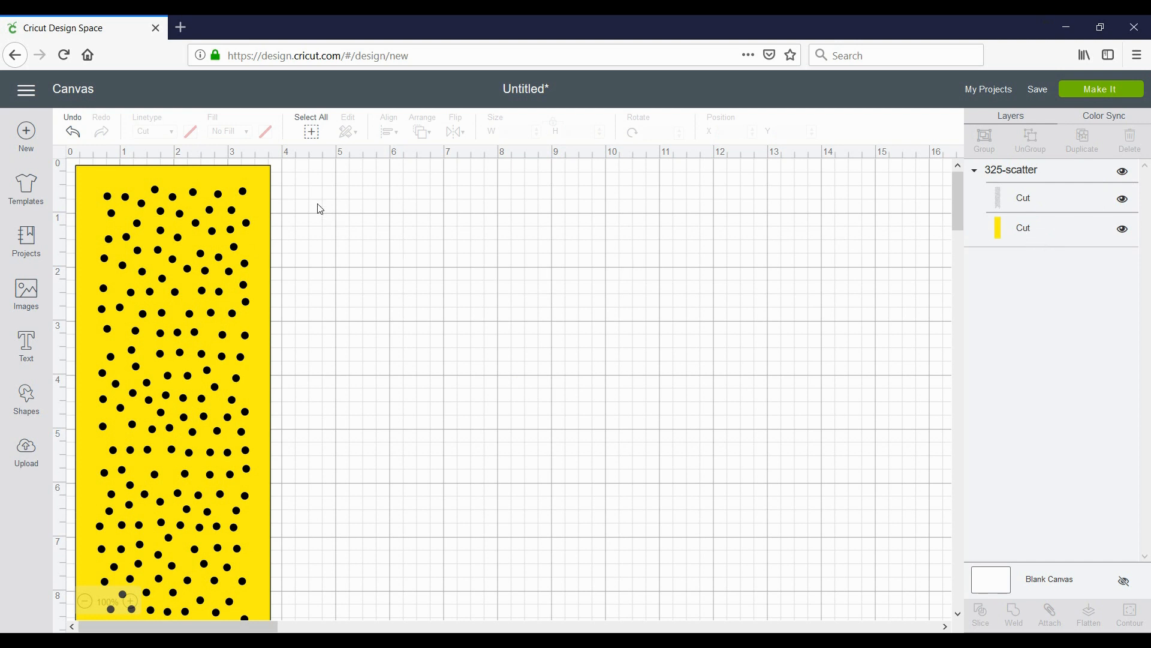
{"action": "mouse_move", "coordinate": [299, 213]}
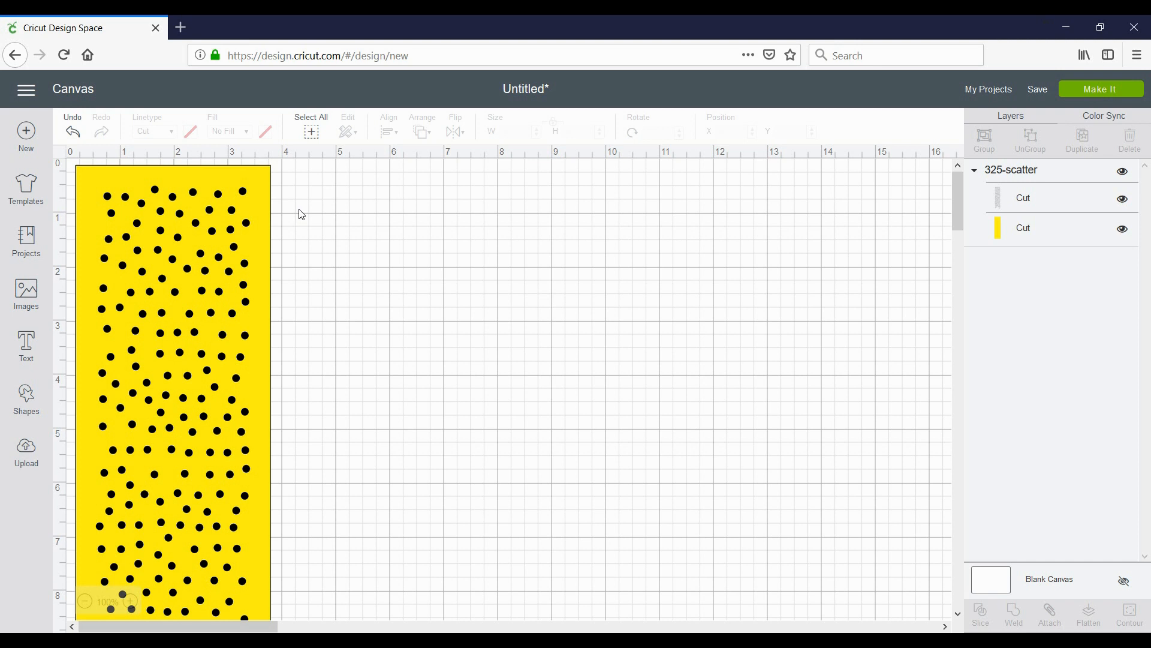
{"action": "mouse_move", "coordinate": [248, 231]}
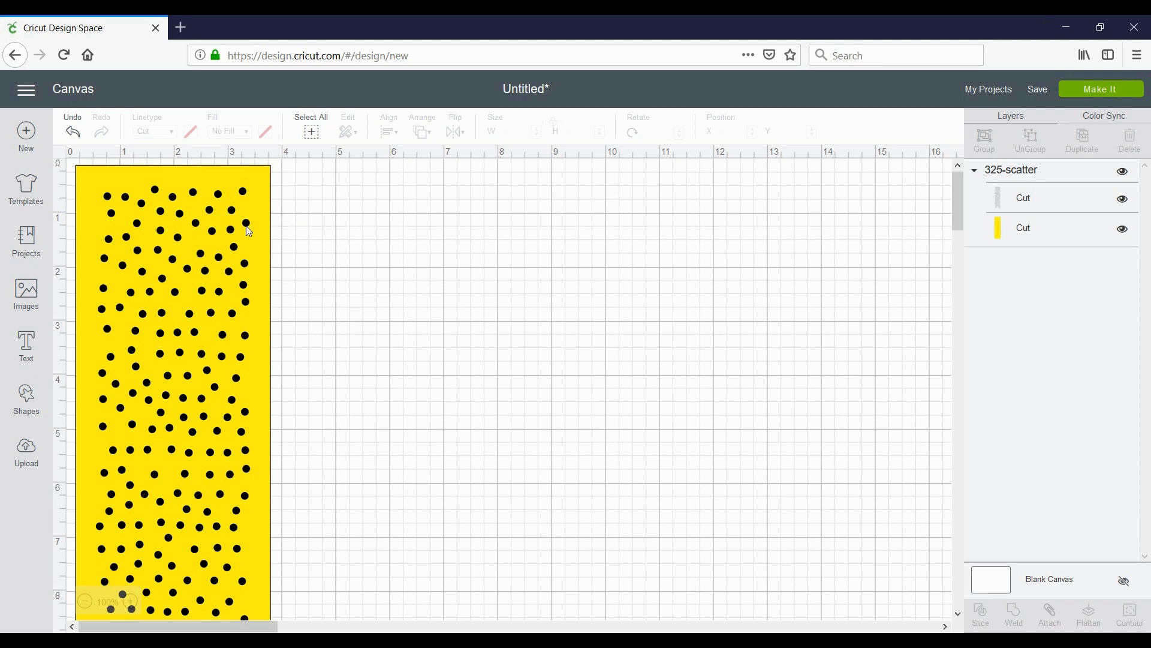
{"action": "mouse_move", "coordinate": [244, 234]}
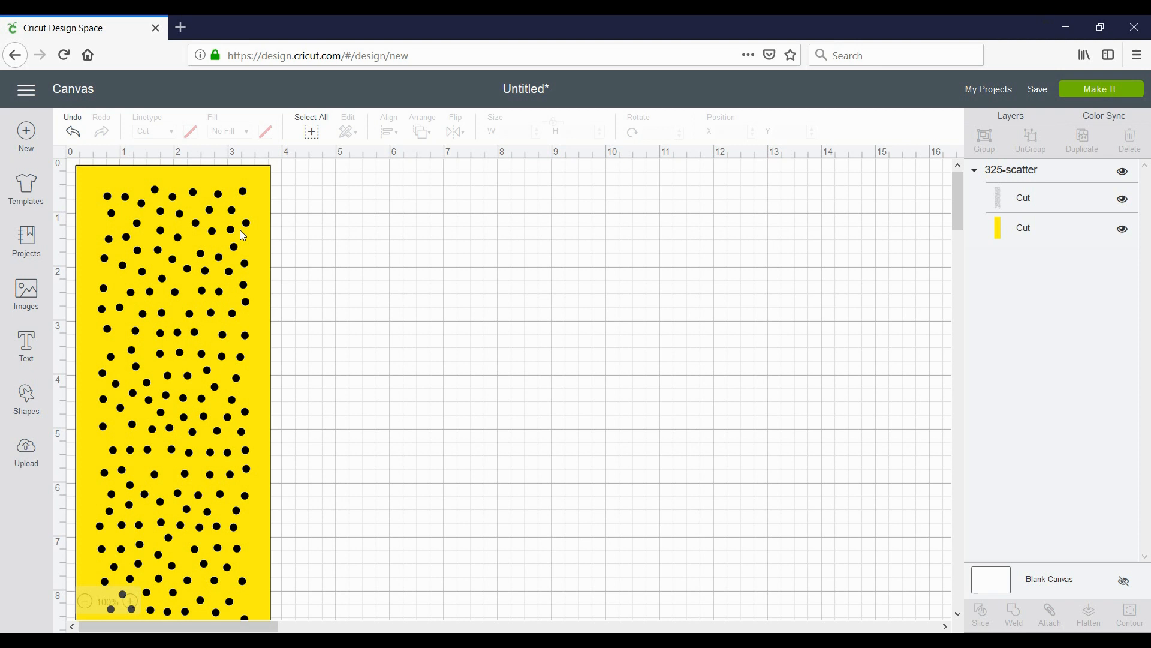
{"action": "mouse_move", "coordinate": [878, 331]}
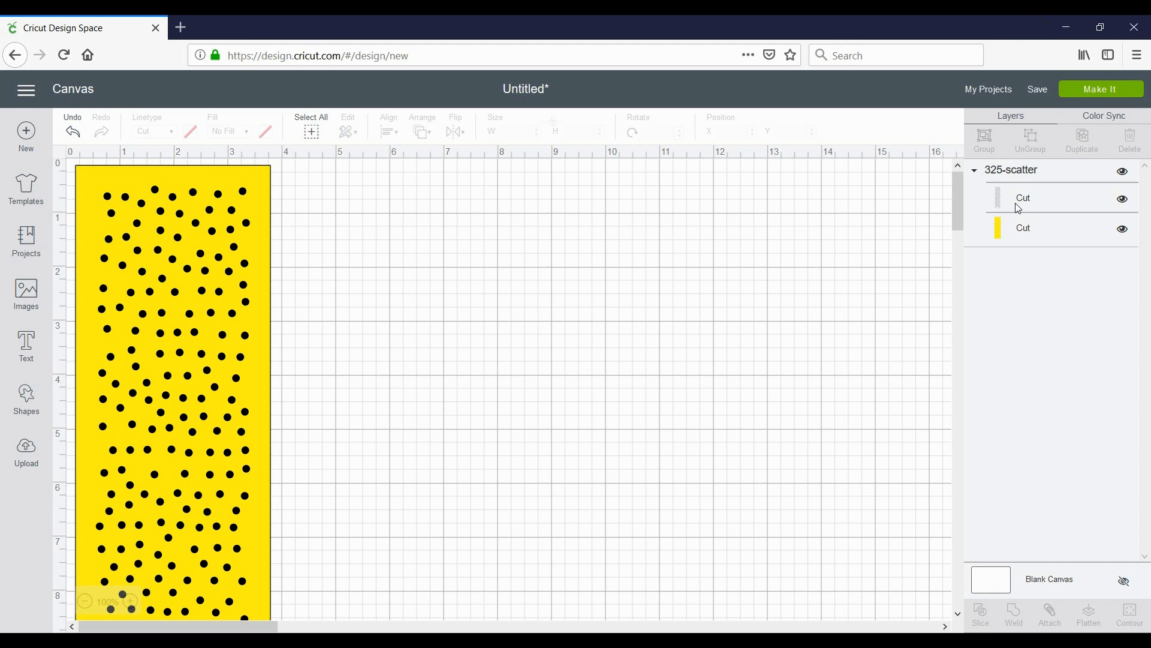
{"action": "mouse_move", "coordinate": [1004, 198]}
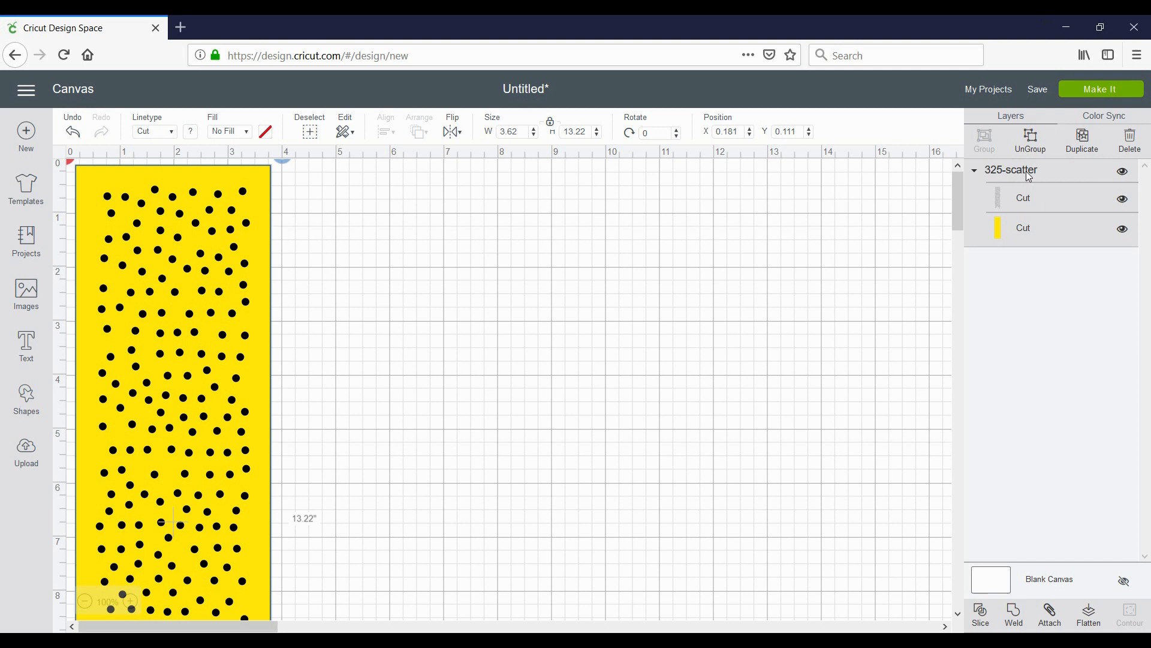
{"action": "mouse_move", "coordinate": [1019, 178]}
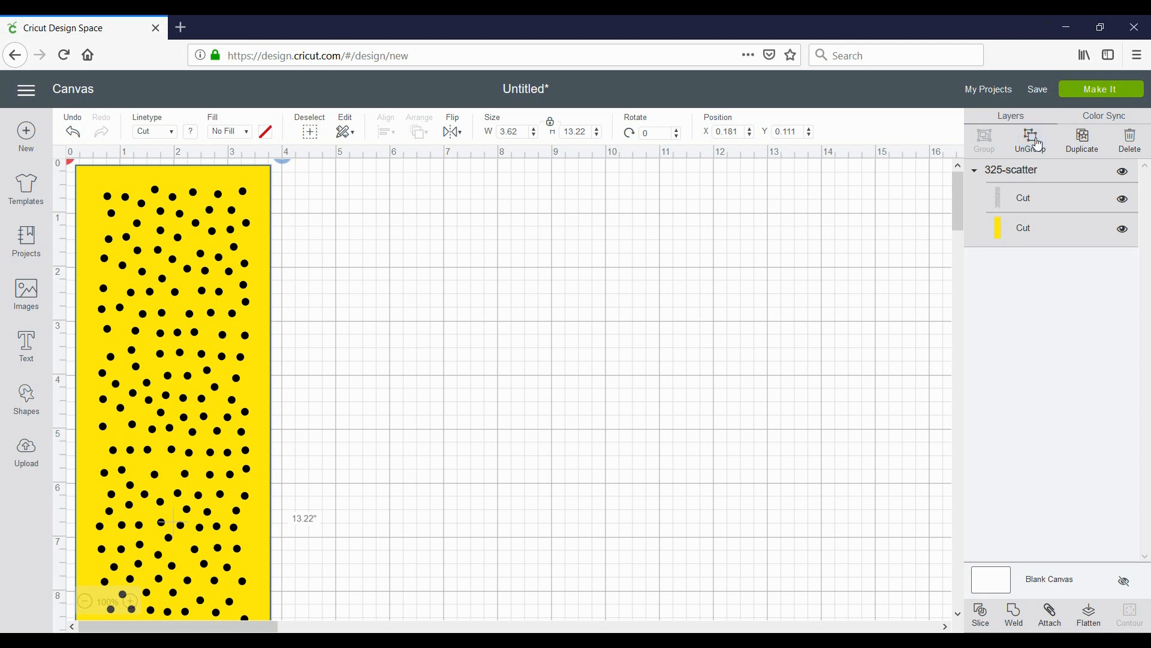
Ungroup the 325-scatter group into its two separate cut layers
{"action": "left_click", "coordinate": [1032, 138]}
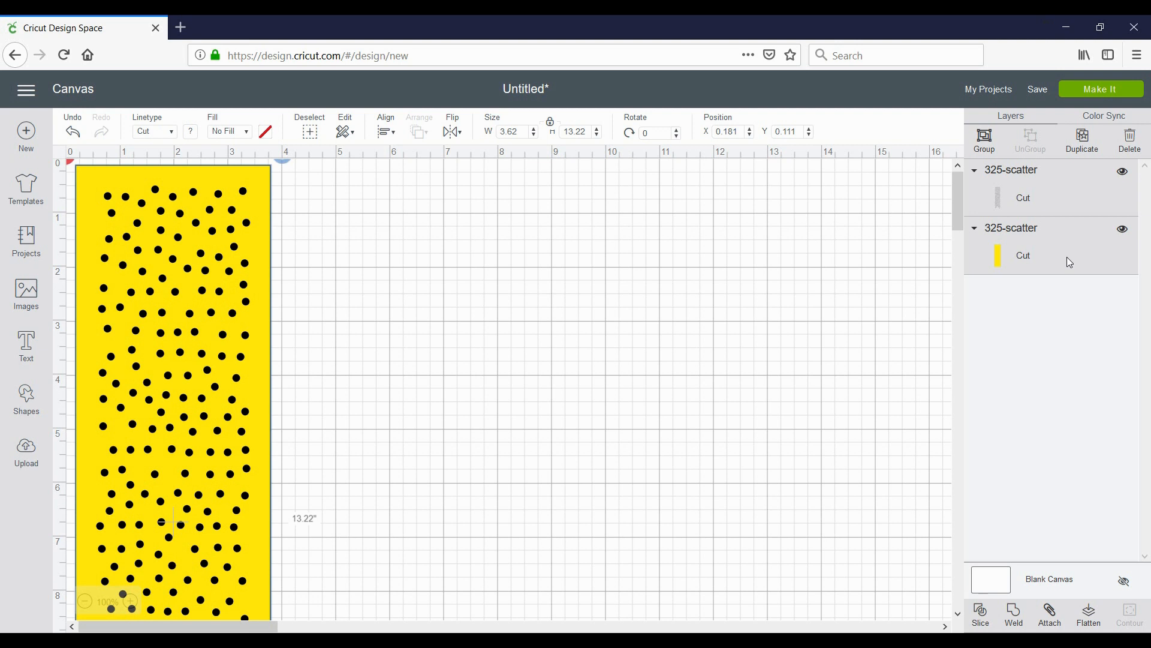
{"action": "mouse_move", "coordinate": [1020, 496]}
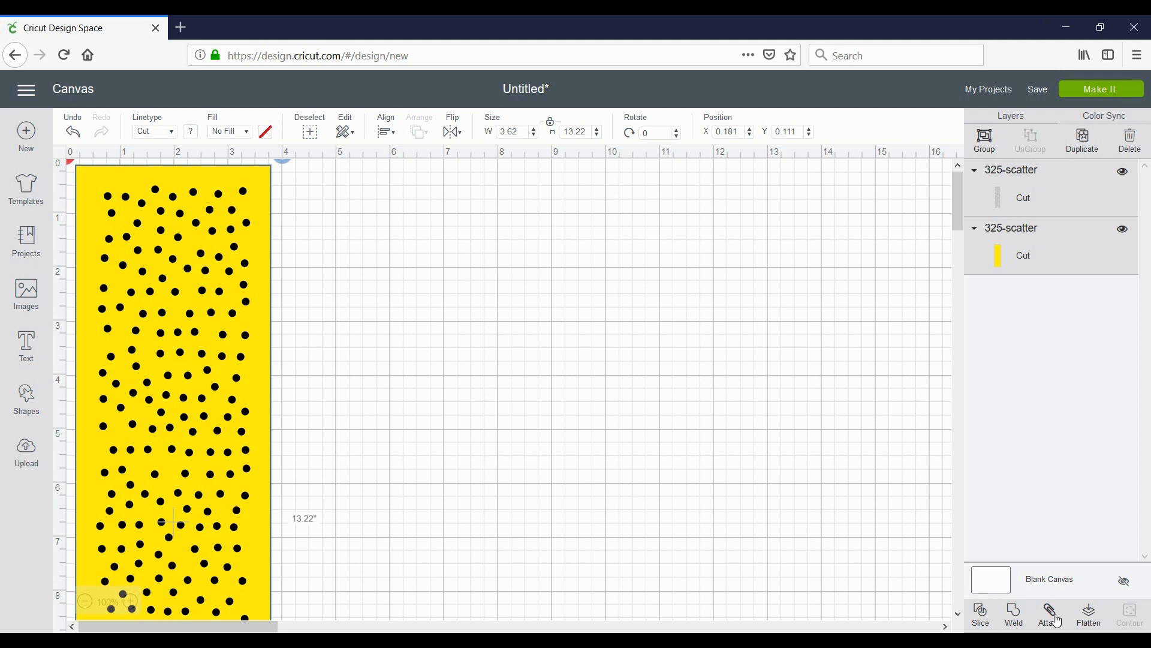
Attach both 325-scatter layers so the dots cut as holes in the template
{"action": "left_click", "coordinate": [1050, 616]}
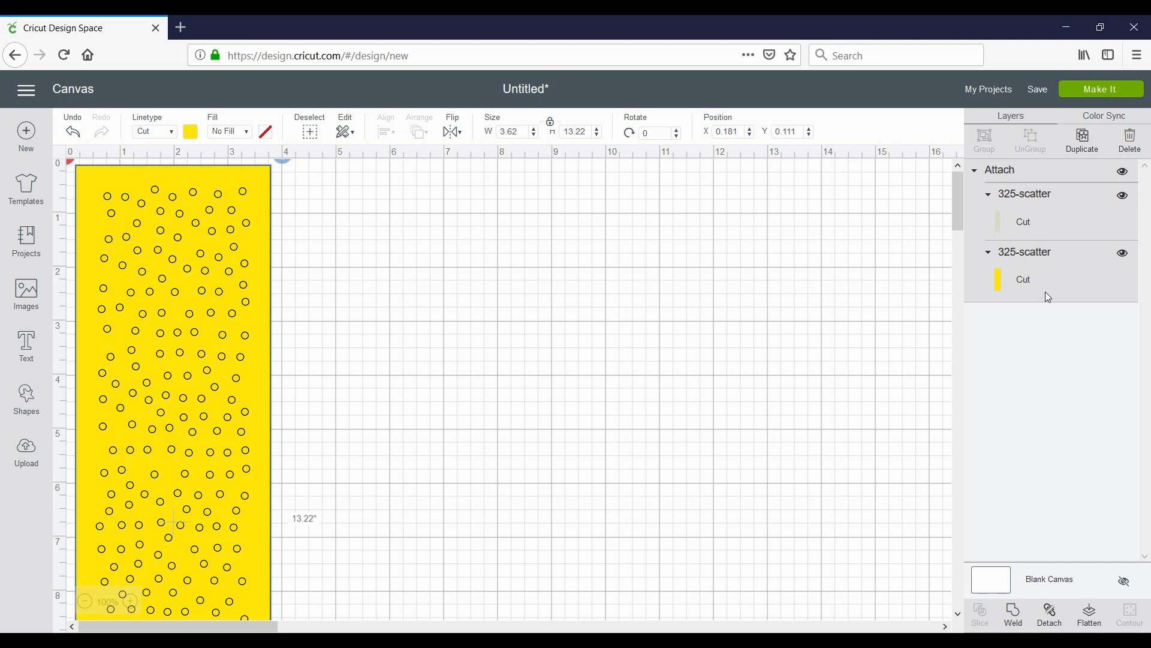
{"action": "mouse_move", "coordinate": [1108, 315]}
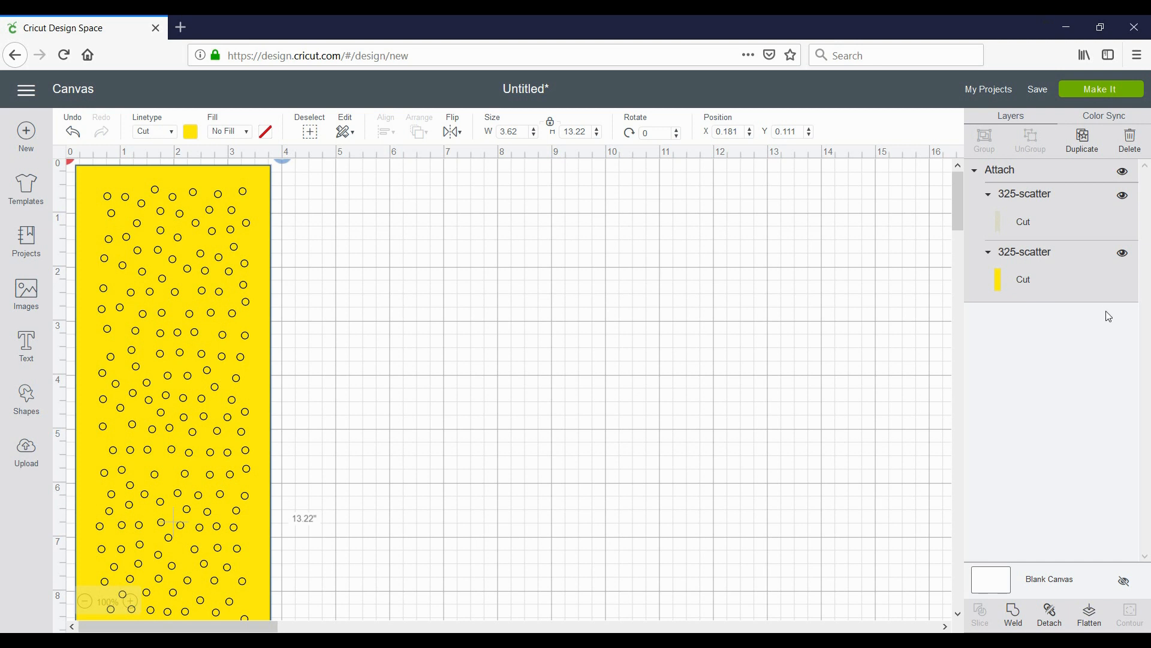
{"action": "mouse_move", "coordinate": [1025, 268]}
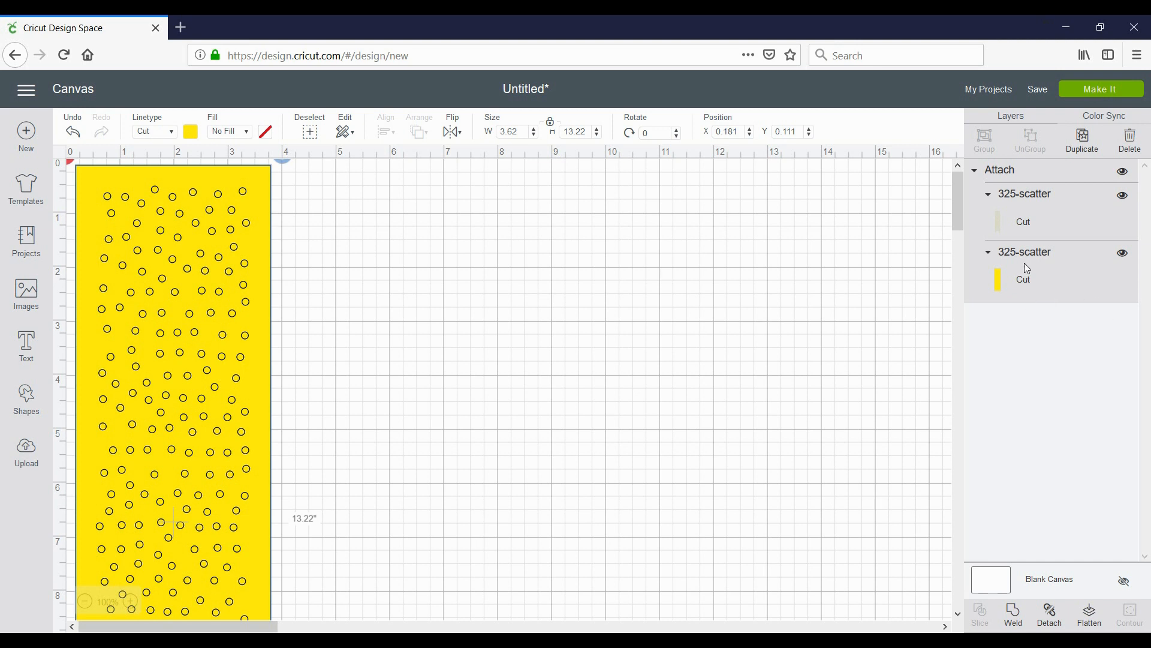
{"action": "mouse_move", "coordinate": [1101, 88]}
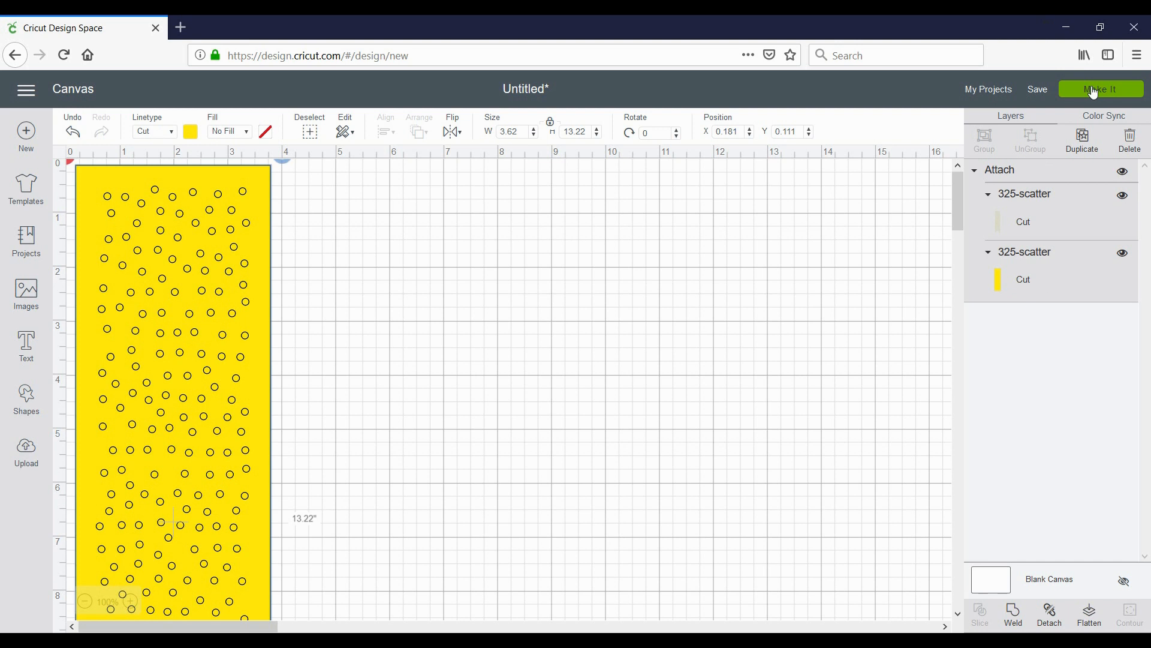
Go to Make It and accept the 12" x 24" mat for the oversized template
{"action": "left_click", "coordinate": [1101, 89]}
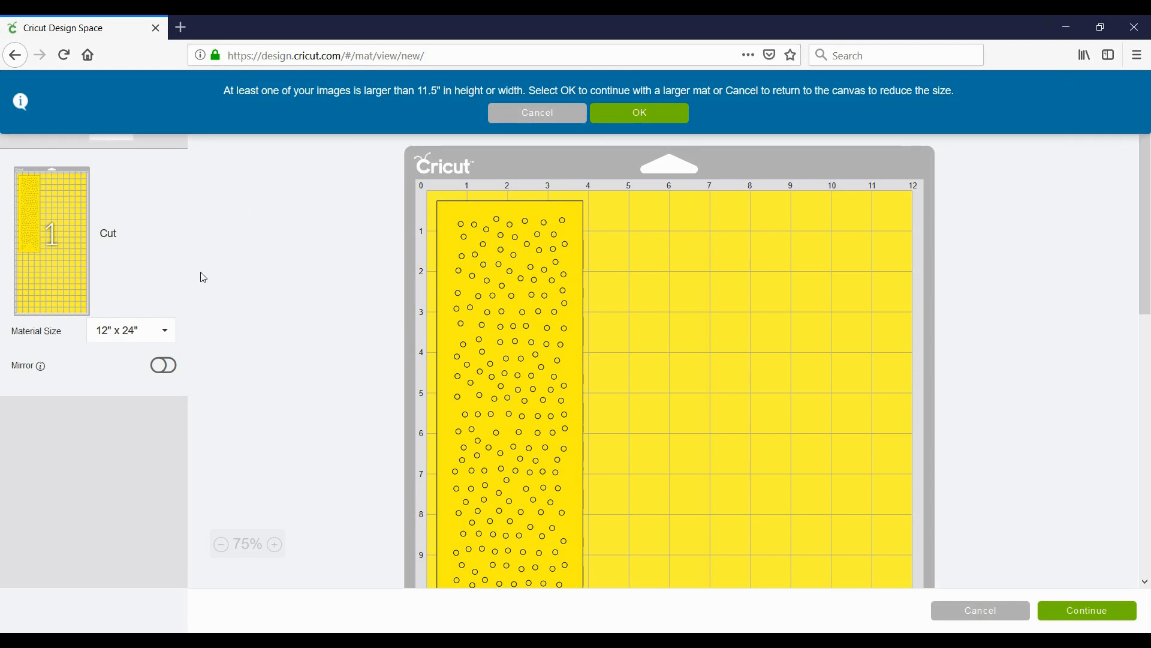
{"action": "mouse_move", "coordinate": [61, 259]}
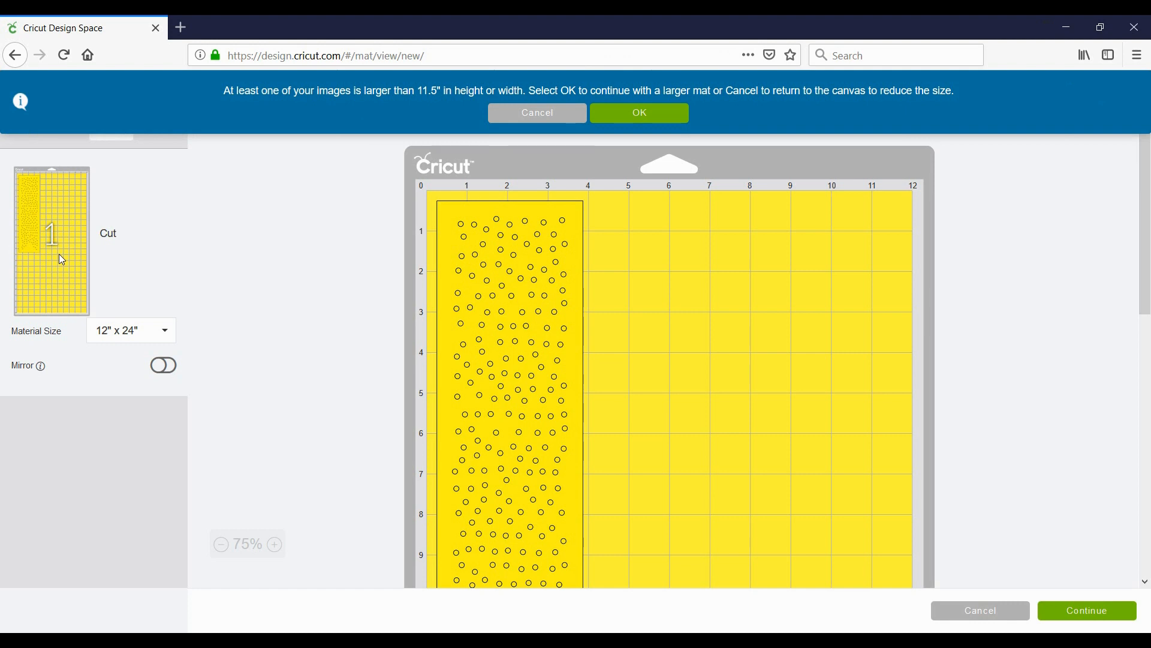
{"action": "mouse_move", "coordinate": [53, 300]}
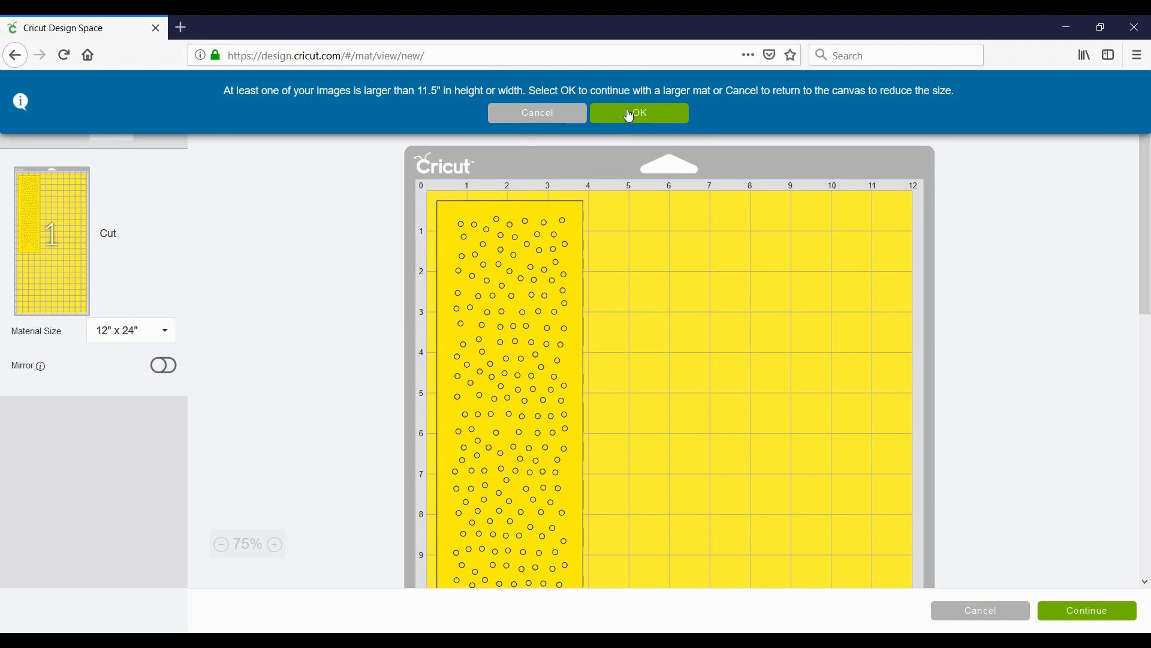
{"action": "left_click", "coordinate": [638, 113]}
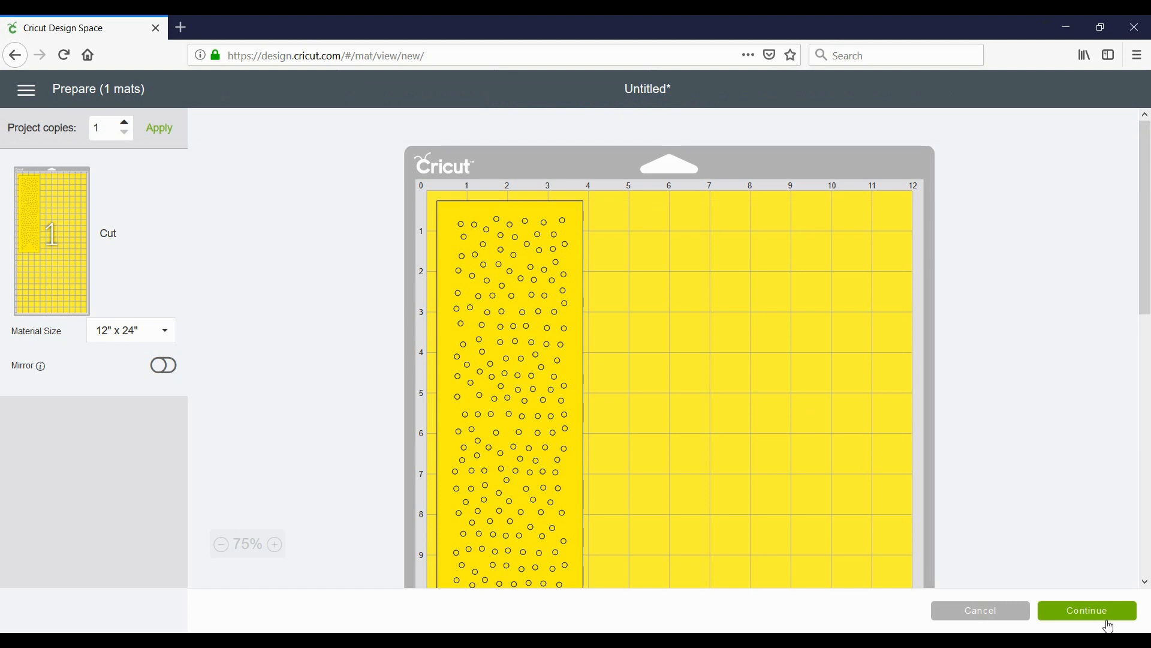
{"action": "scroll", "scroll_direction": "down", "scroll_amount": 3}
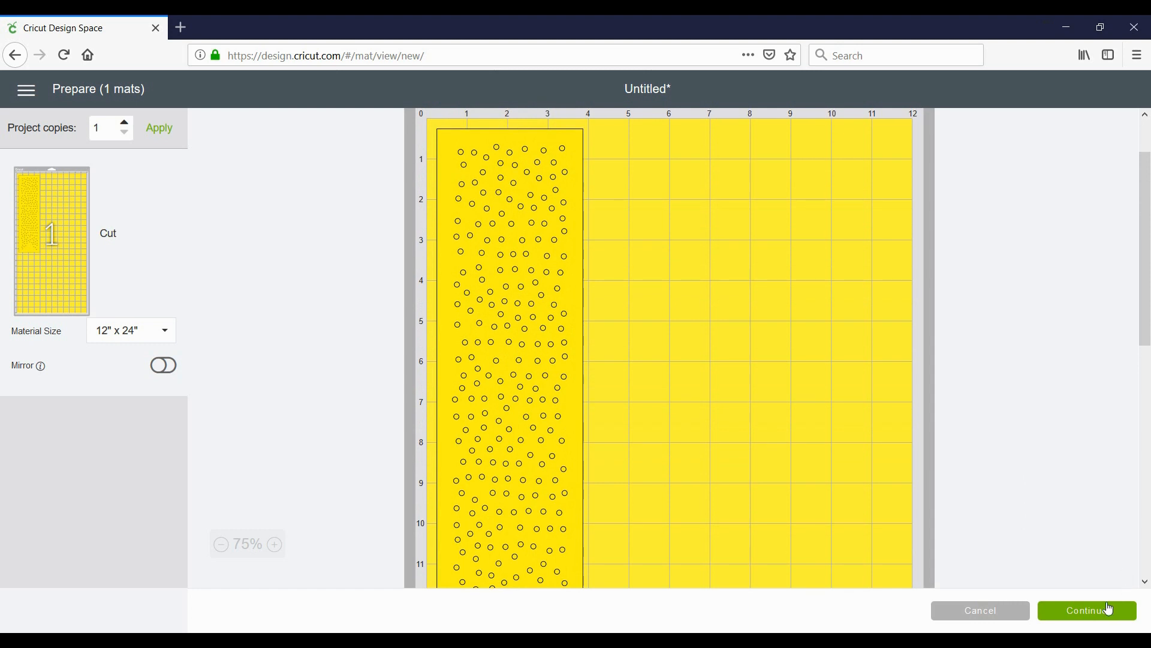
Continue to the make screen and connect the Maker 7A09 over Bluetooth
{"action": "left_click", "coordinate": [1085, 611]}
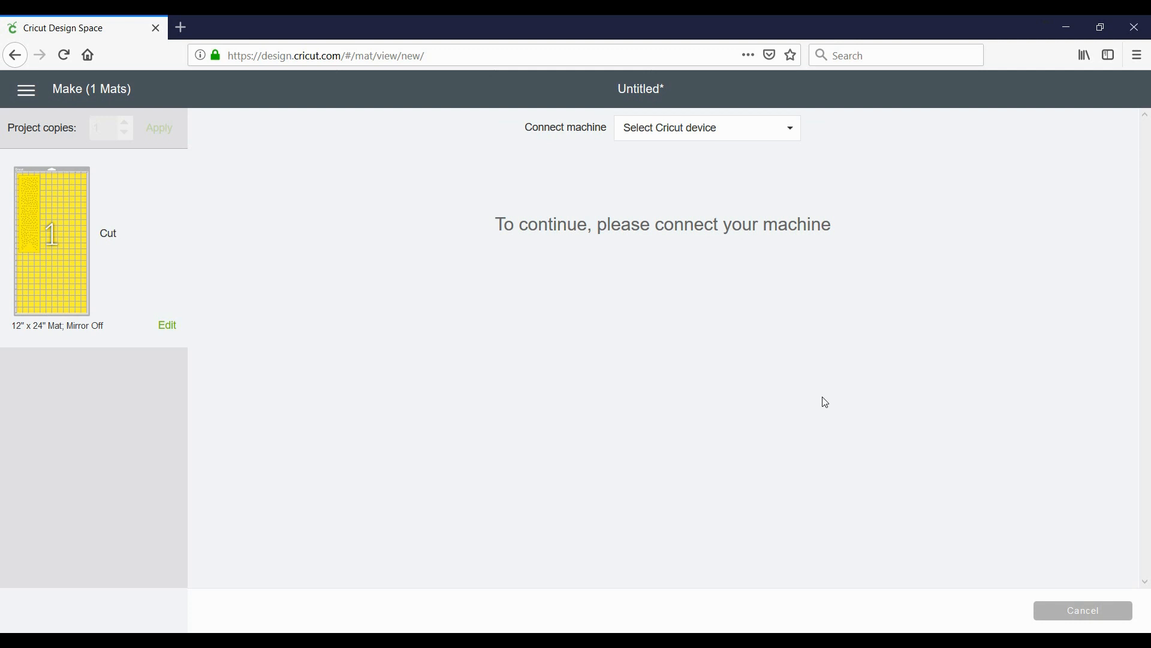
{"action": "left_click", "coordinate": [706, 128]}
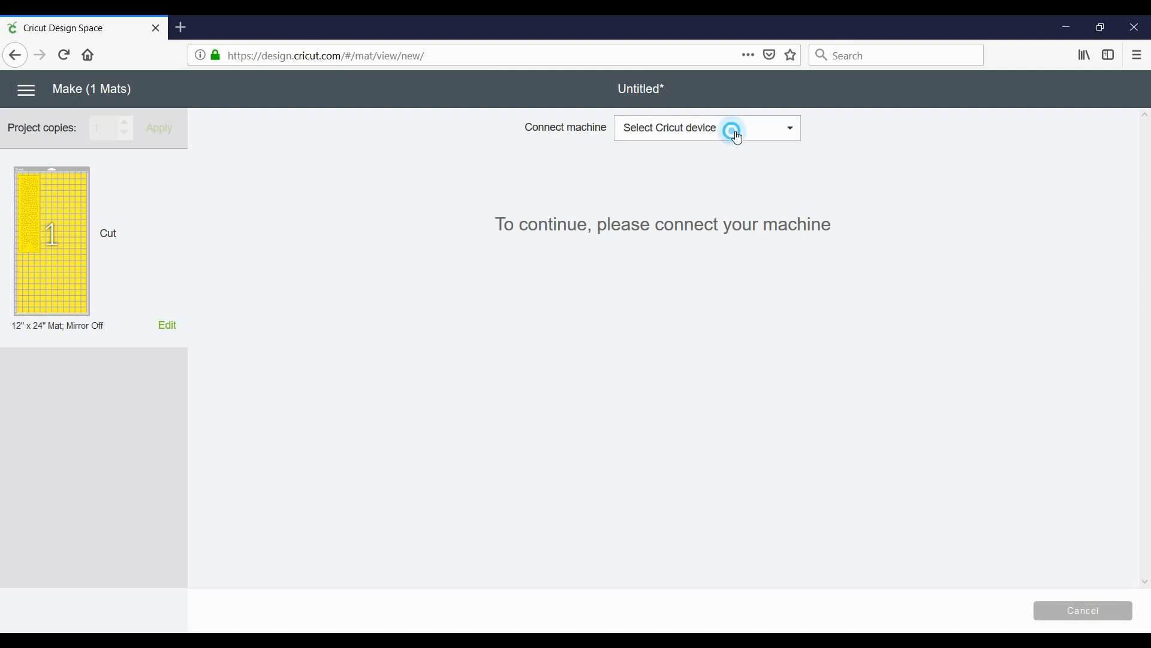
{"action": "left_click", "coordinate": [705, 129]}
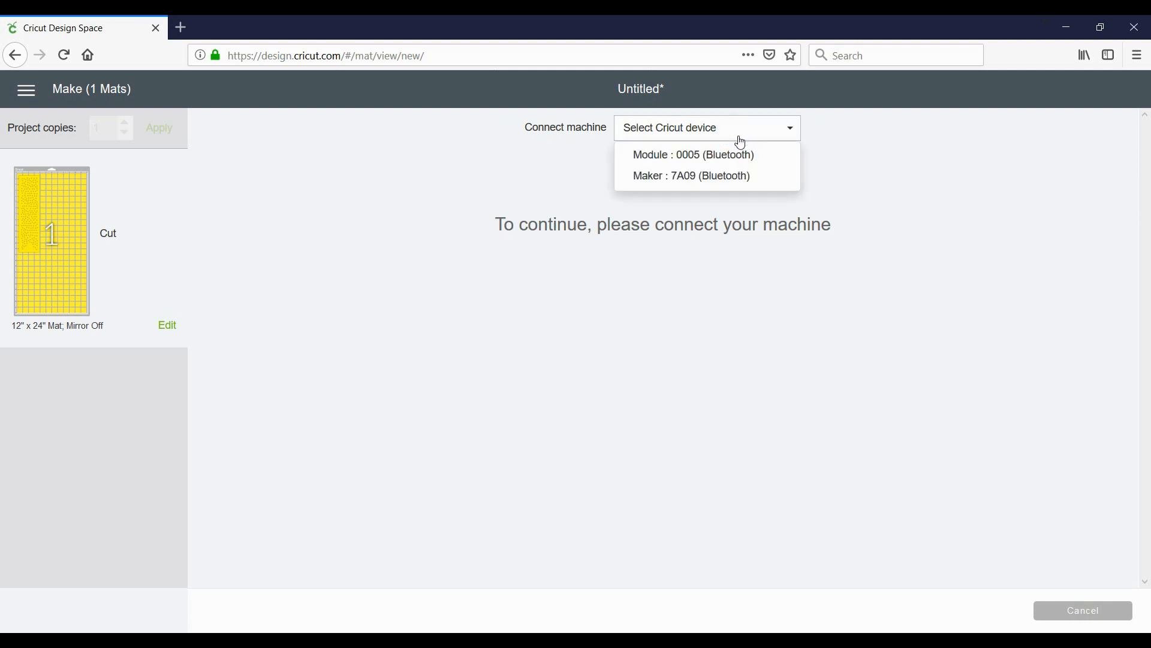
{"action": "mouse_move", "coordinate": [695, 180]}
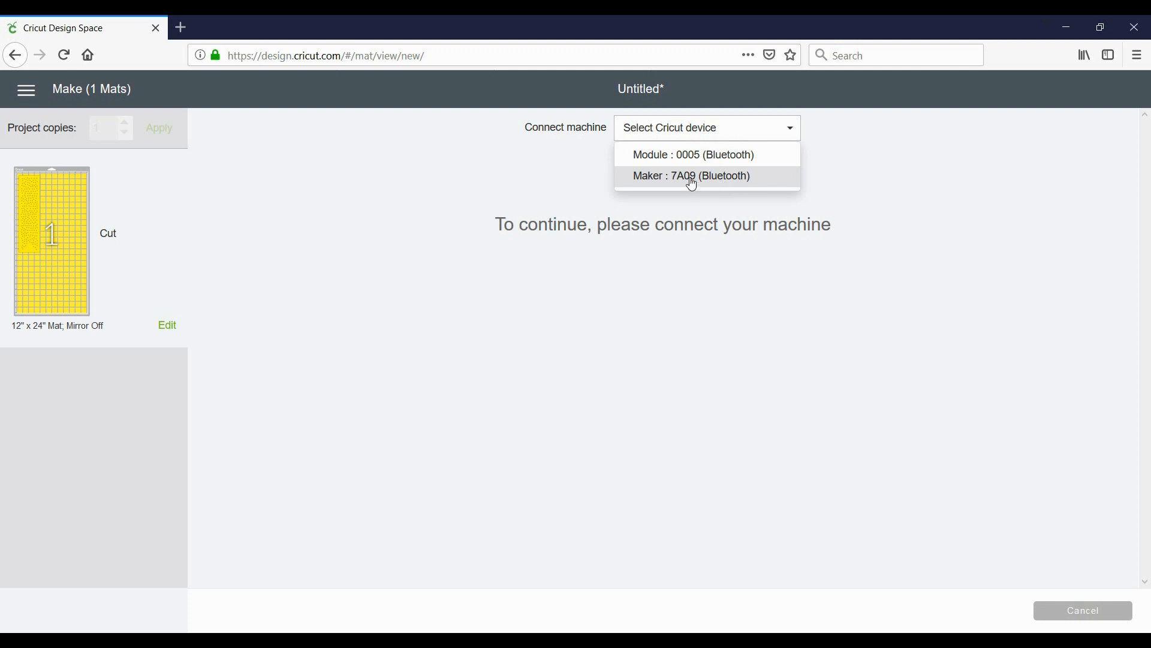
{"action": "mouse_move", "coordinate": [737, 177]}
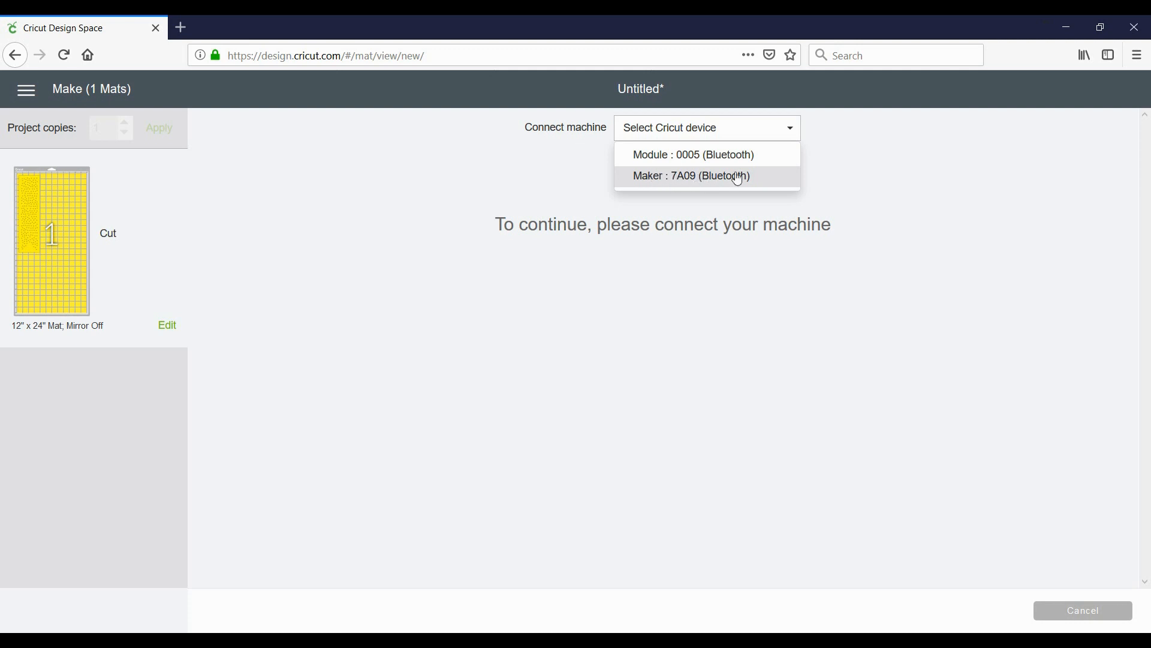
{"action": "left_click", "coordinate": [693, 175]}
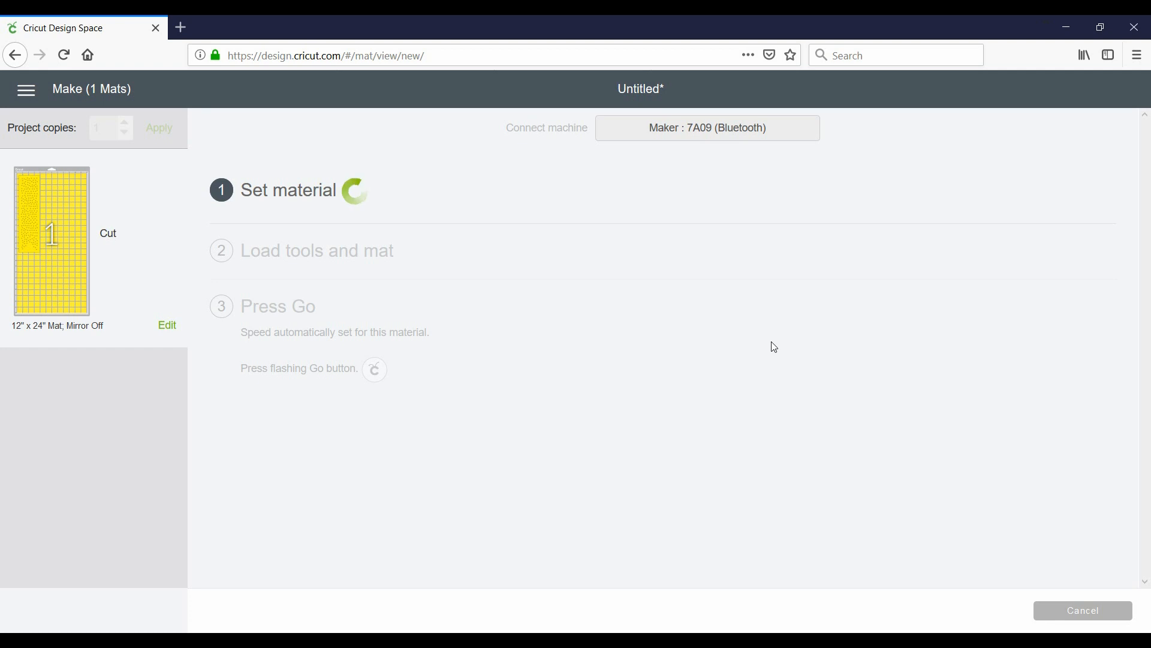
{"action": "mouse_move", "coordinate": [681, 281]}
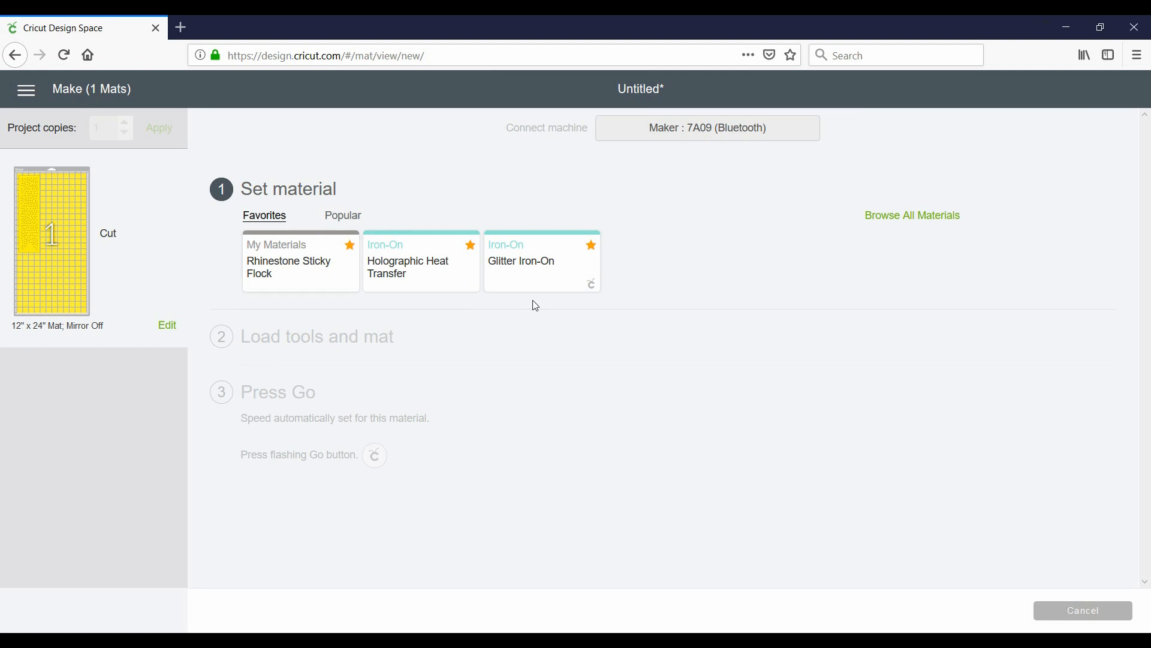
{"action": "mouse_move", "coordinate": [925, 224]}
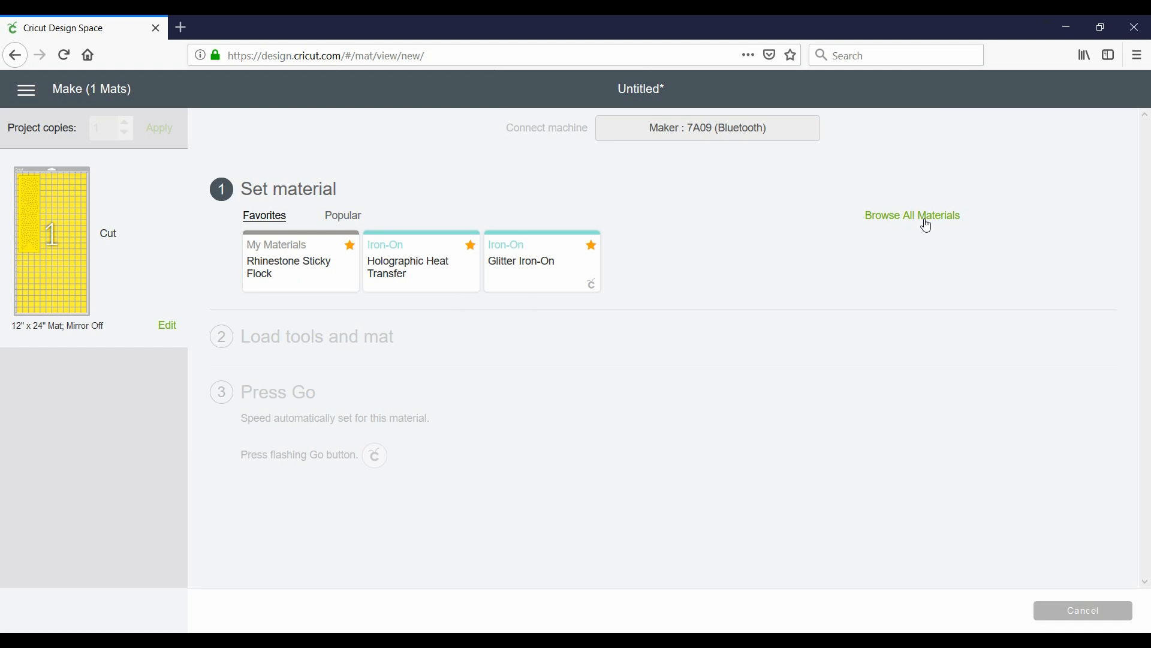
{"action": "mouse_move", "coordinate": [529, 270]}
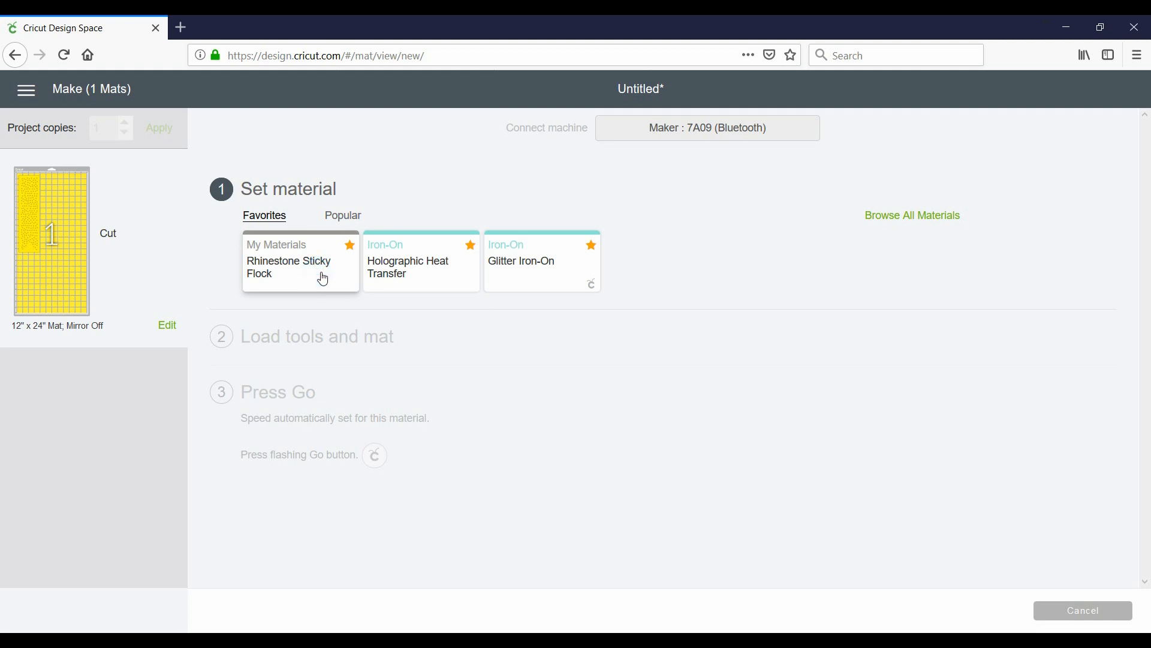
Select Rhinestone Sticky Flock from Favorites as the cutting material
{"action": "left_click", "coordinate": [300, 266]}
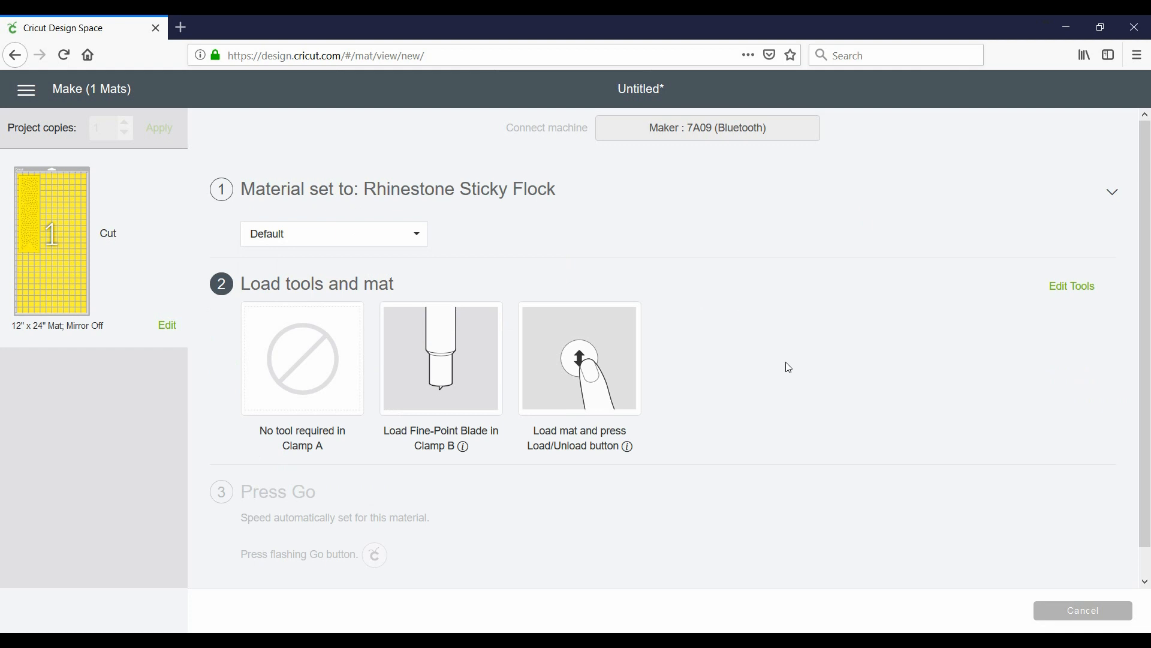
{"action": "scroll", "scroll_direction": "down", "scroll_amount": 3}
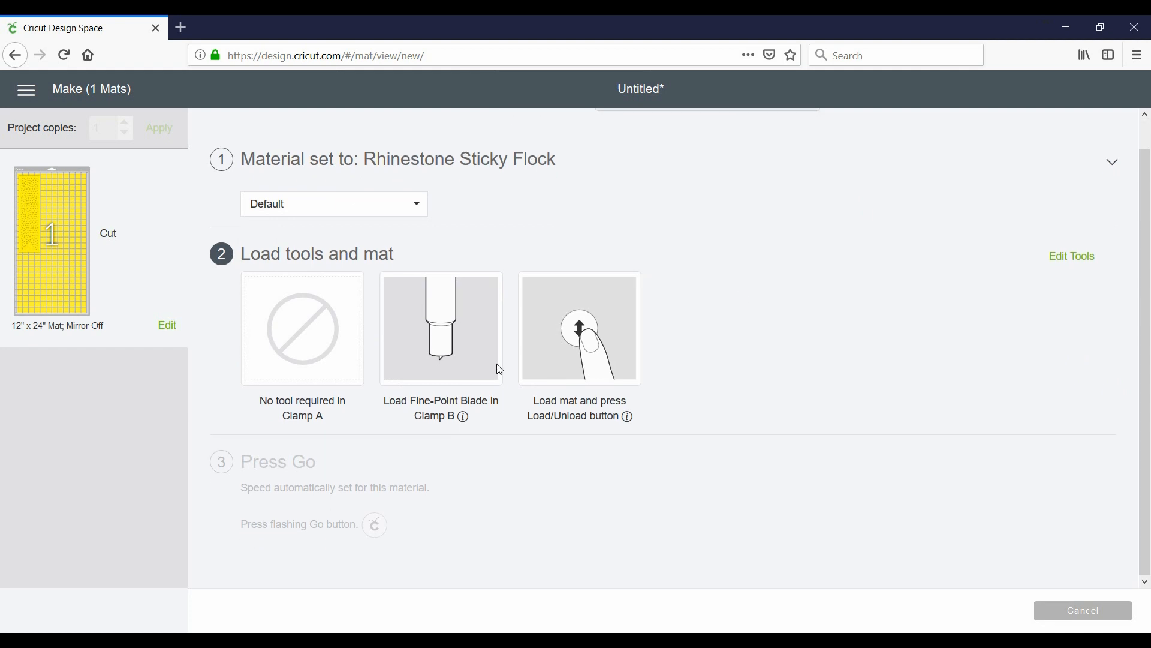